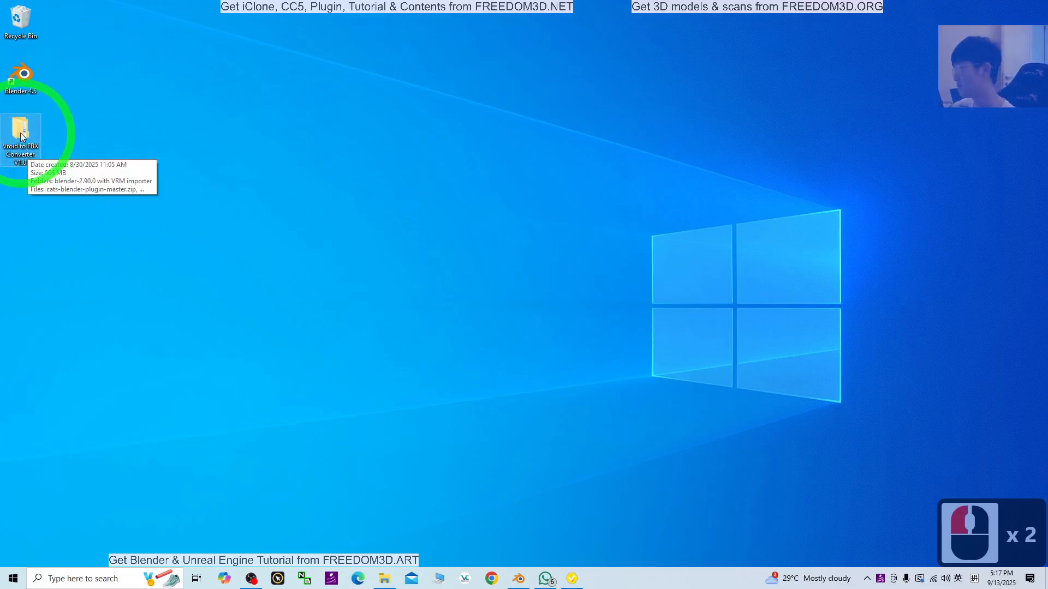
- Open Vroid to FBX Converter V1.0, then its blender-2.90.0 with VRM importer folder
double_click(21, 134)
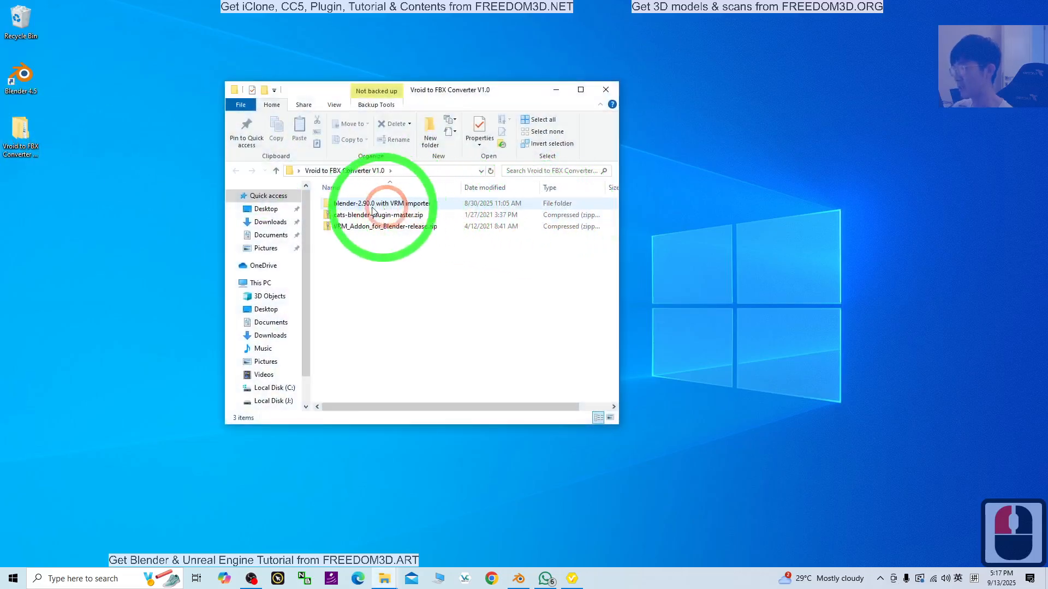
click(380, 203)
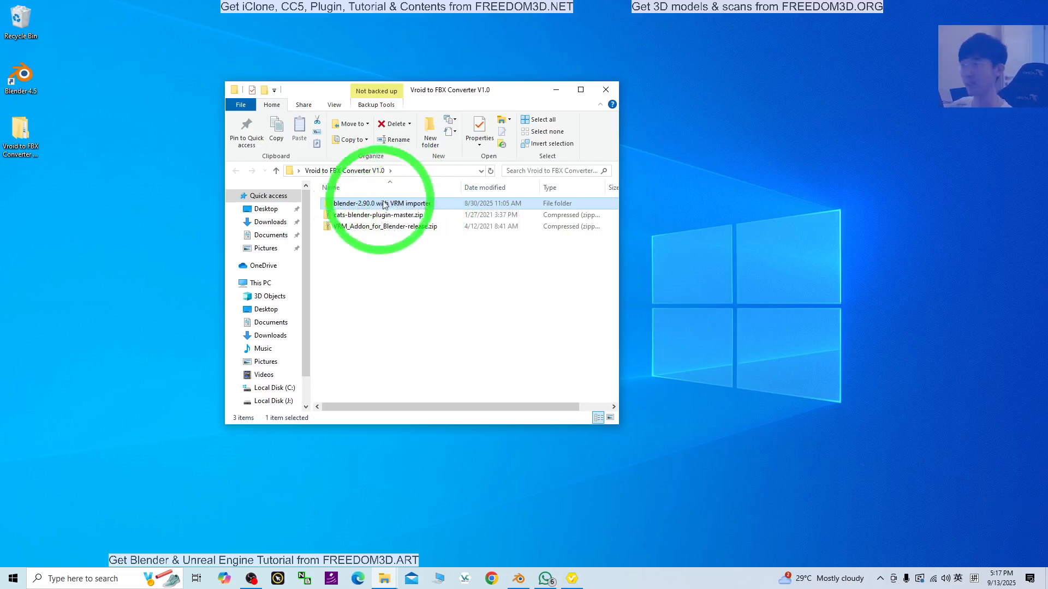
double_click(381, 203)
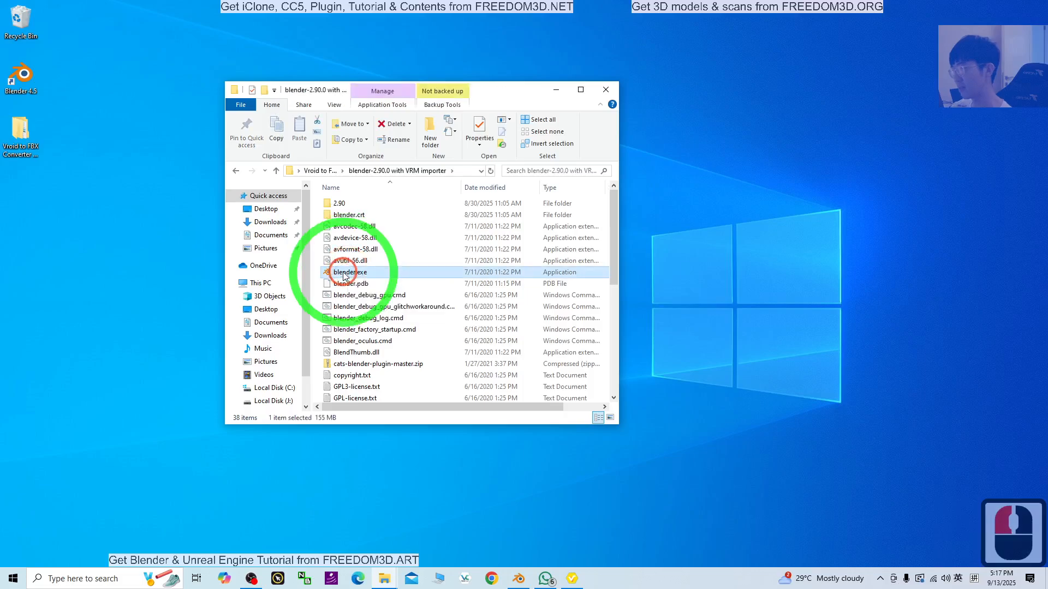
- Launch the bundled blender.exe and bring the starting Blender 2.90 window forward
double_click(351, 272)
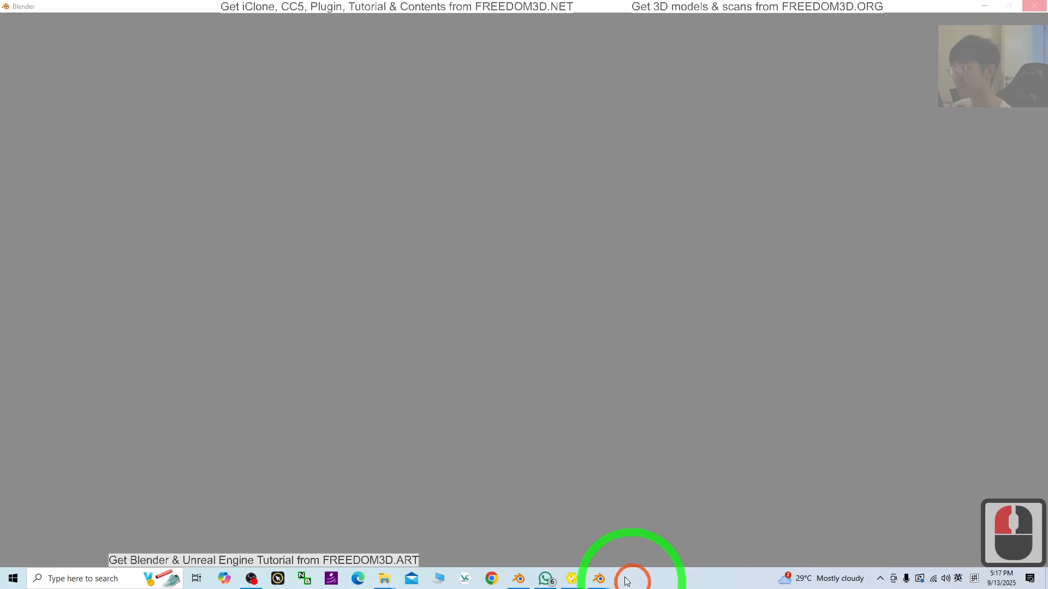
click(596, 578)
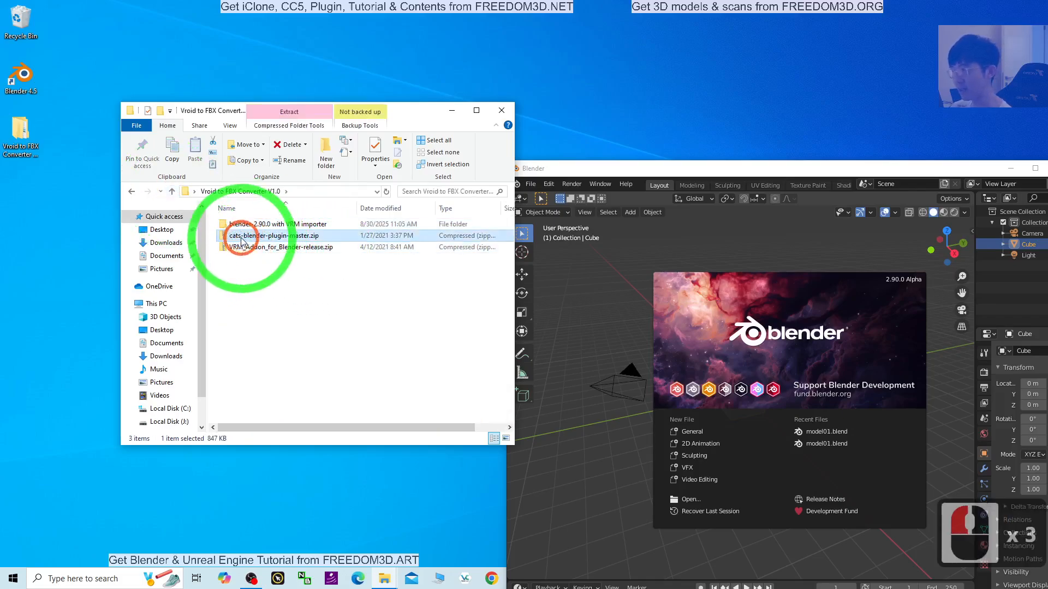
- Locate the CATS and VRM add-on zips in Explorer, then open Blender's Preferences
click(271, 235)
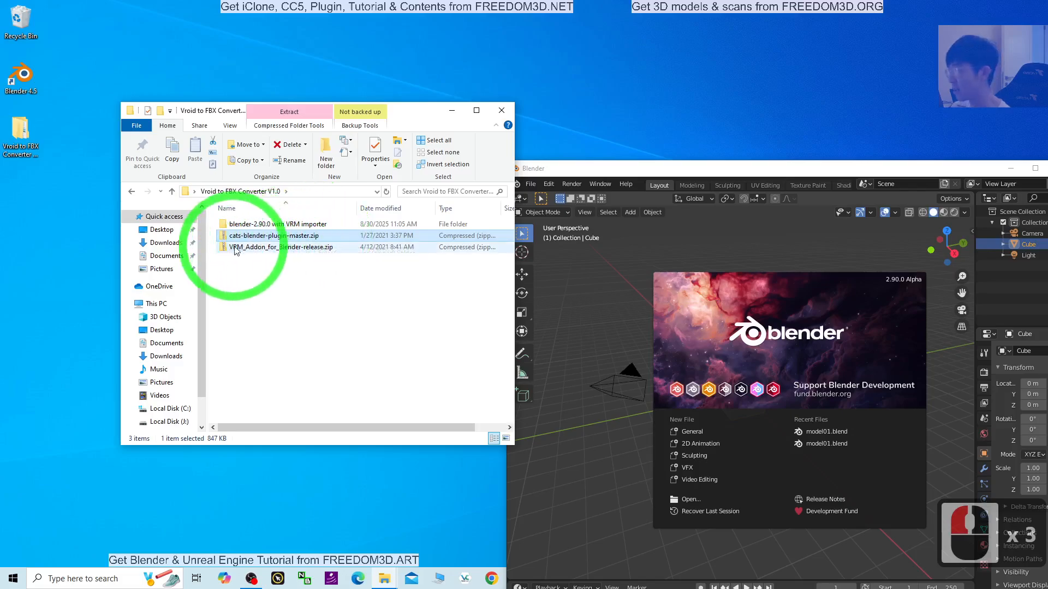
click(281, 247)
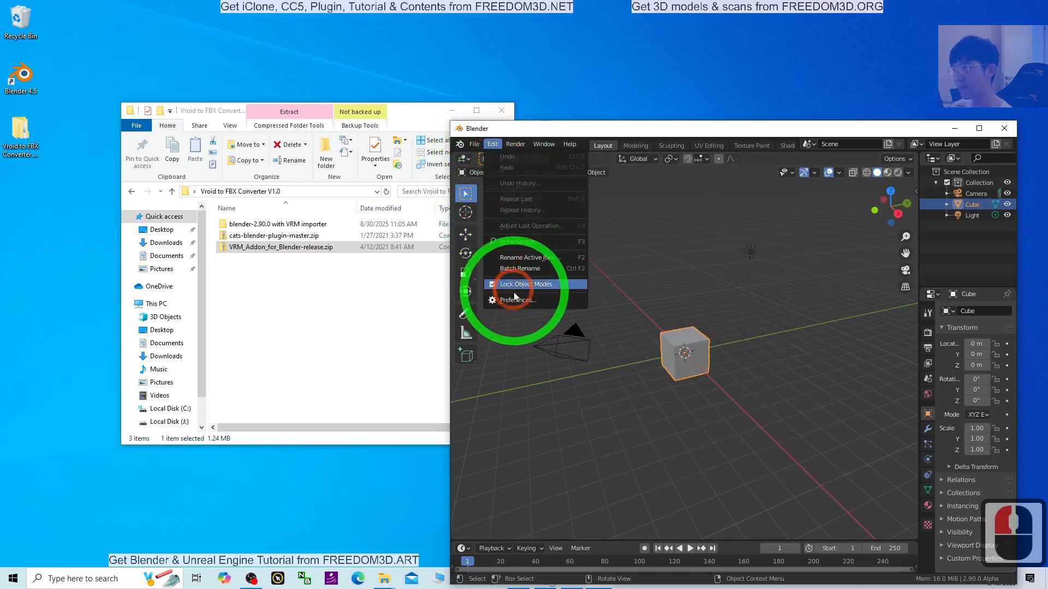
click(519, 300)
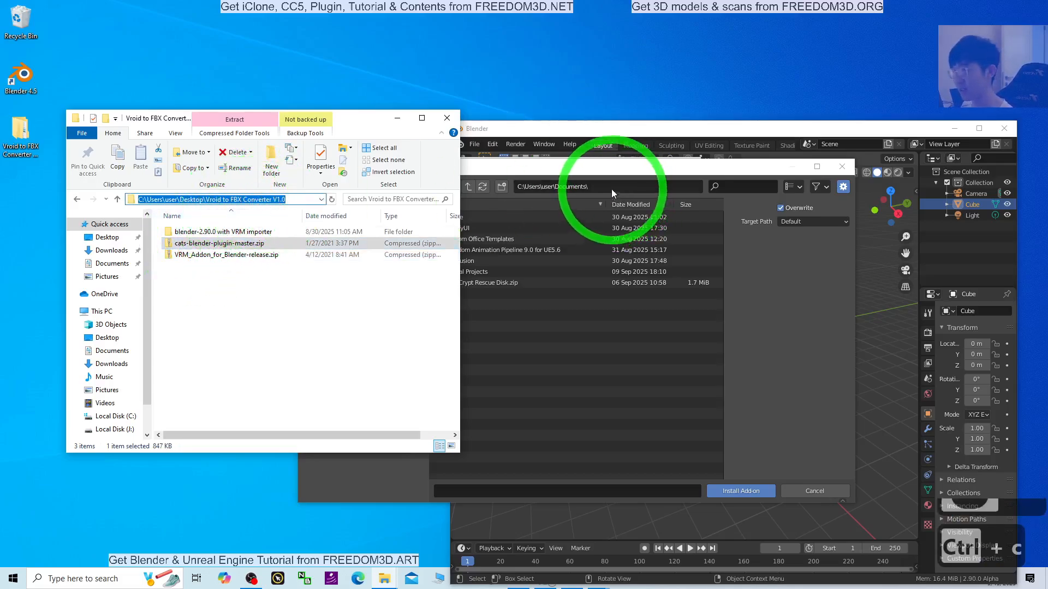
- Install cats-blender-plugin-master.zip from the Vroid to FBX Converter V1.0 folder
click(581, 187)
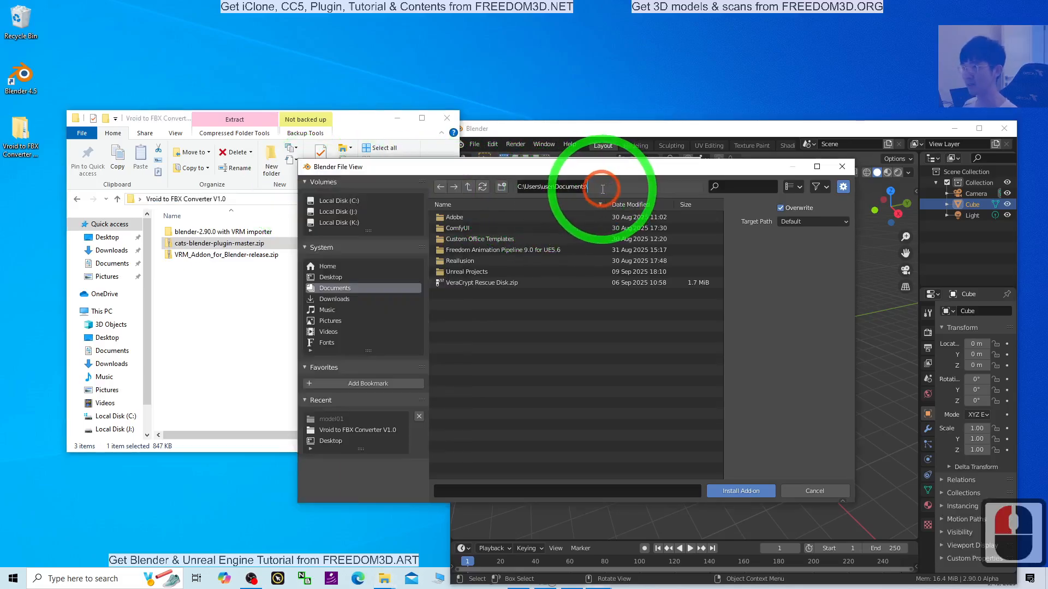
click(356, 429)
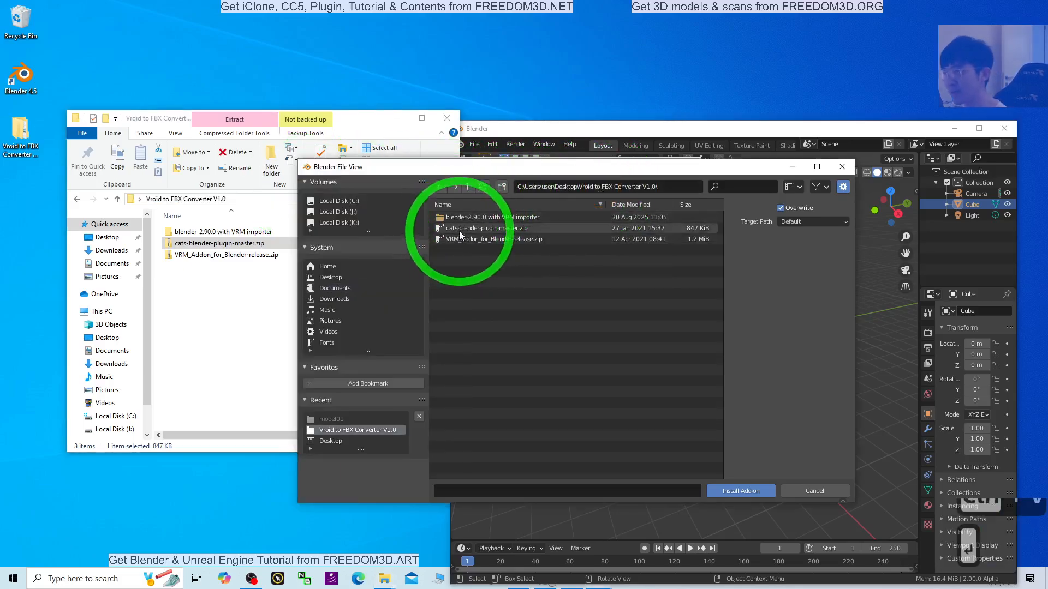
click(485, 228)
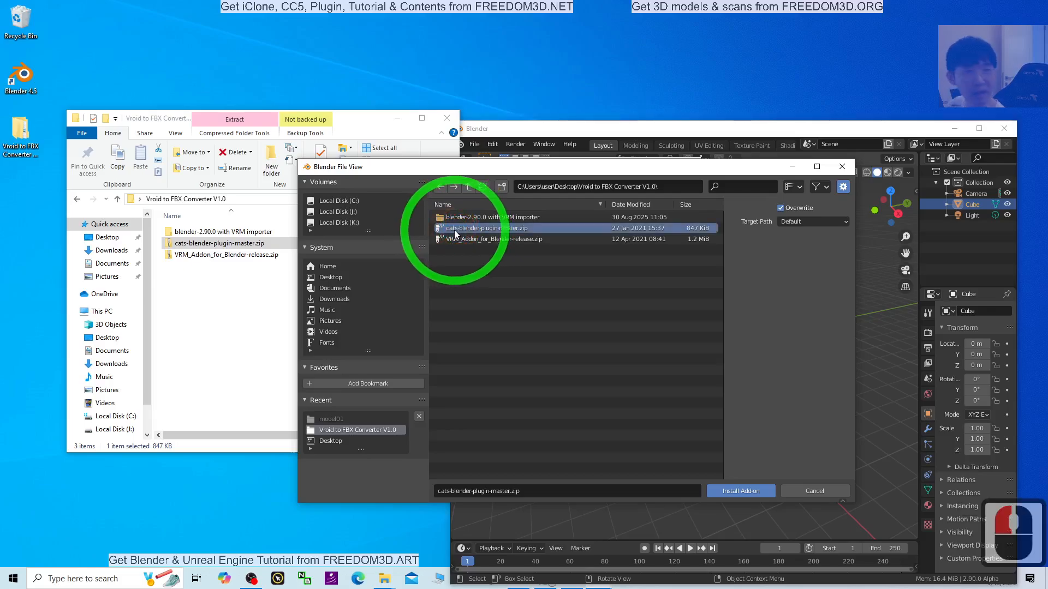
click(739, 490)
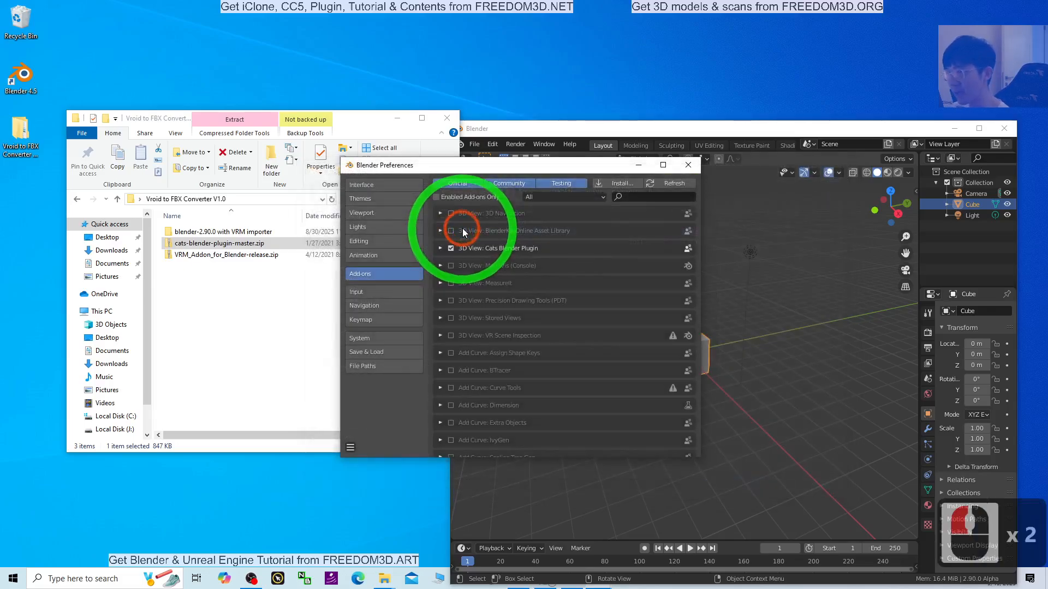
click(621, 182)
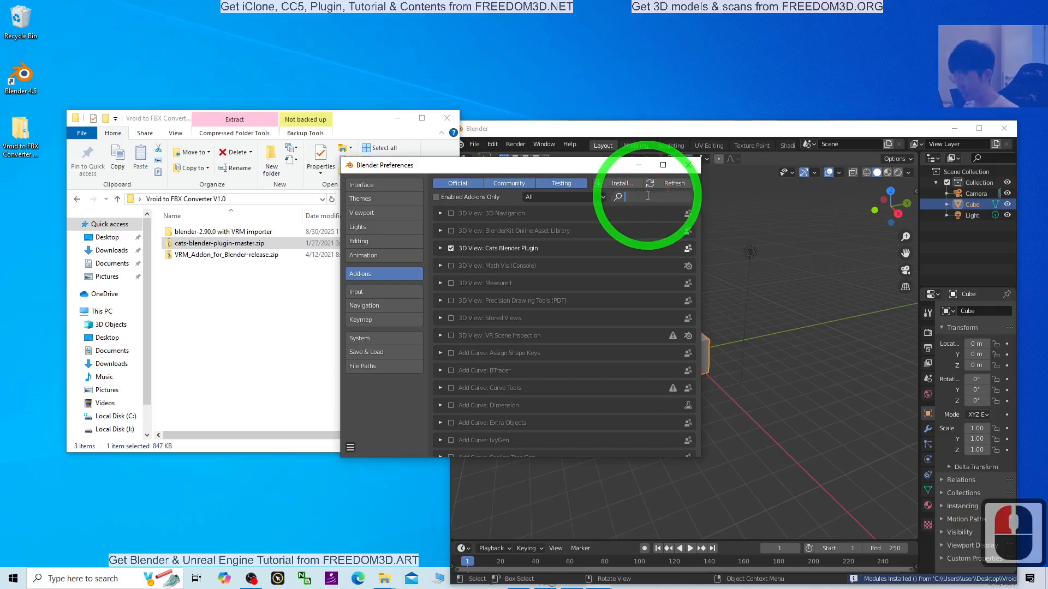
- Tick Cats Blender Plugin under 'cats', and confirm the VRM format add-on under 'vrm'
text(cats)
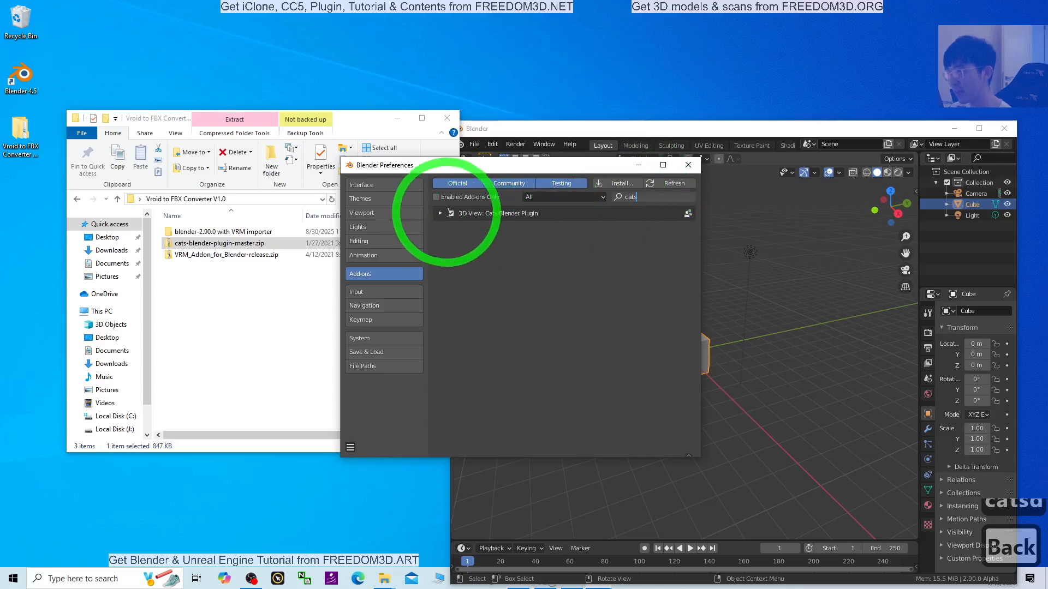
click(450, 213)
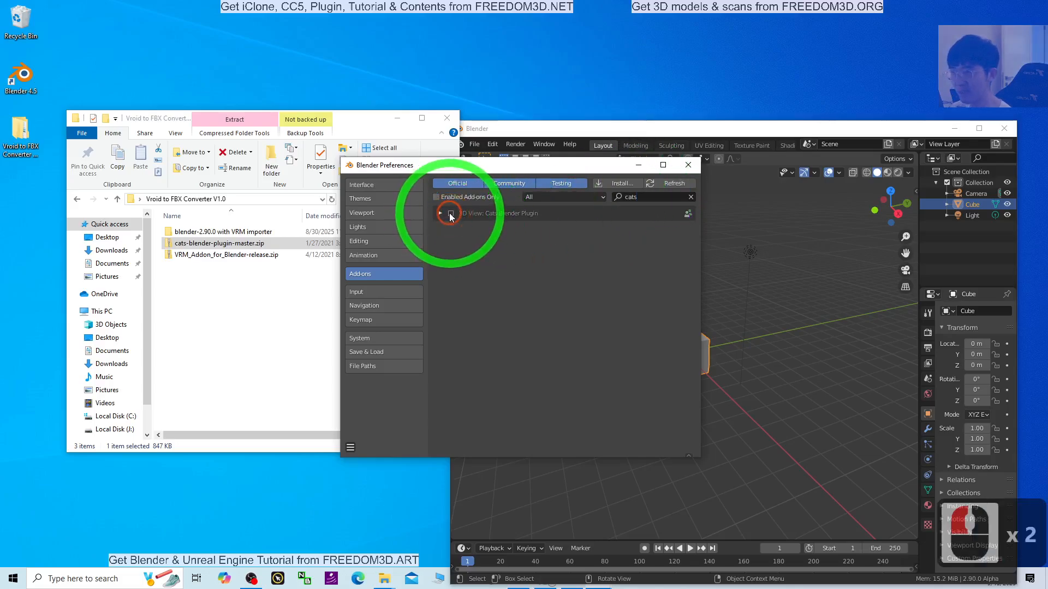
click(450, 212)
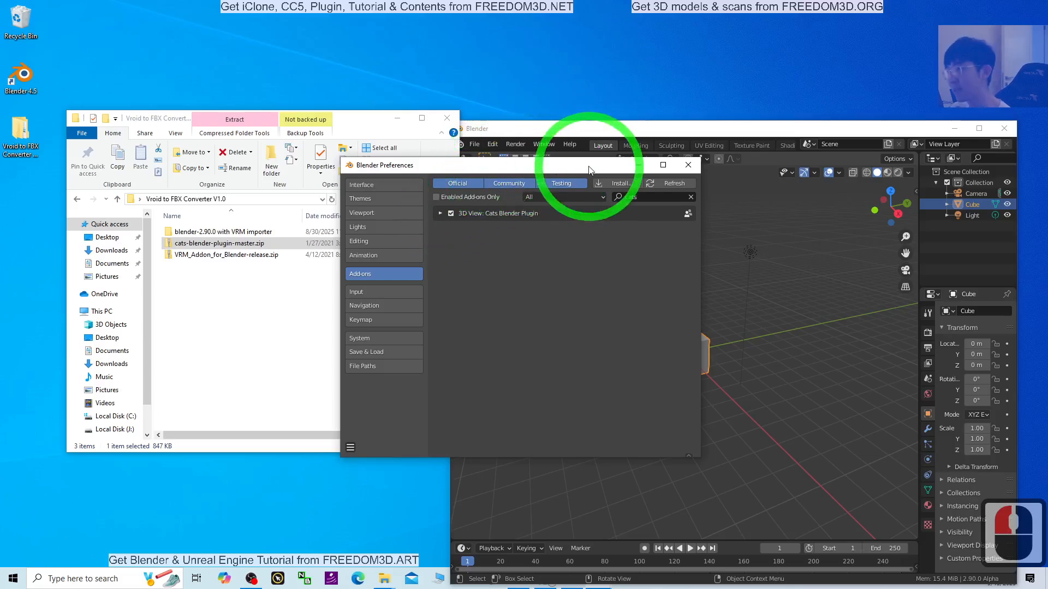
text(cats)
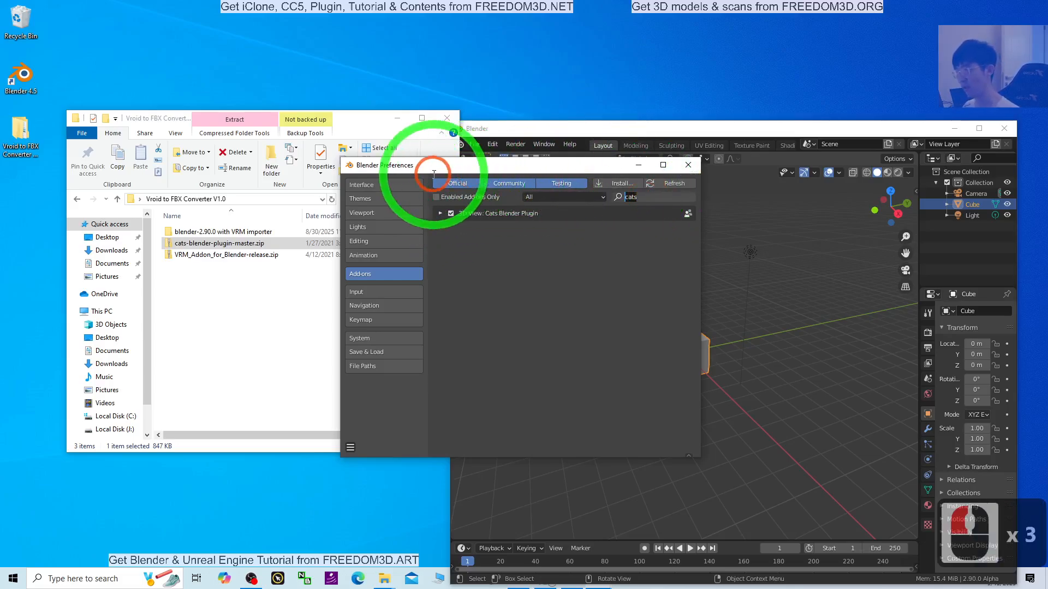
text(vrm)
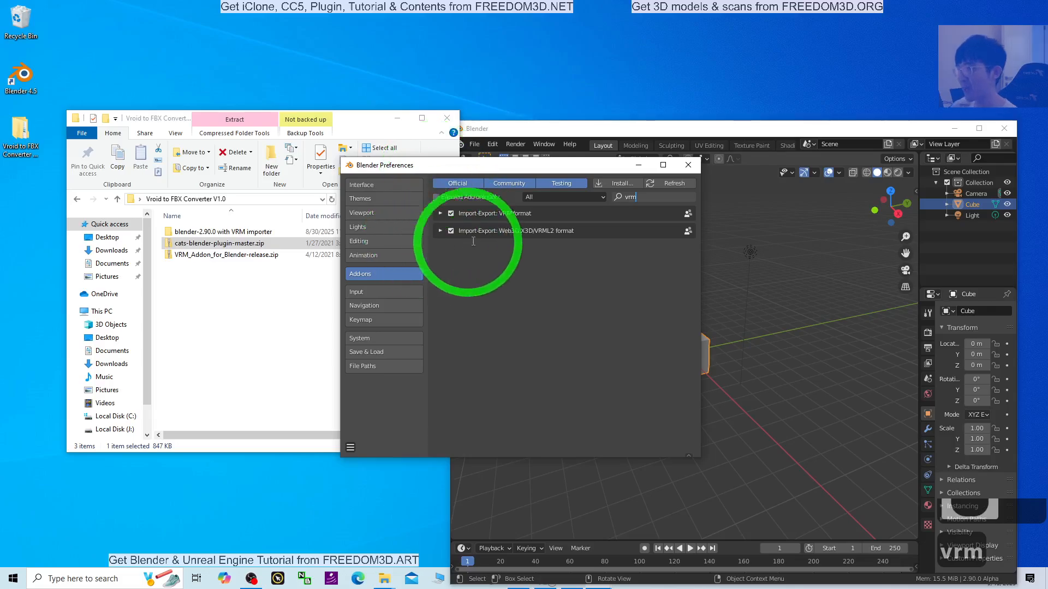
click(451, 212)
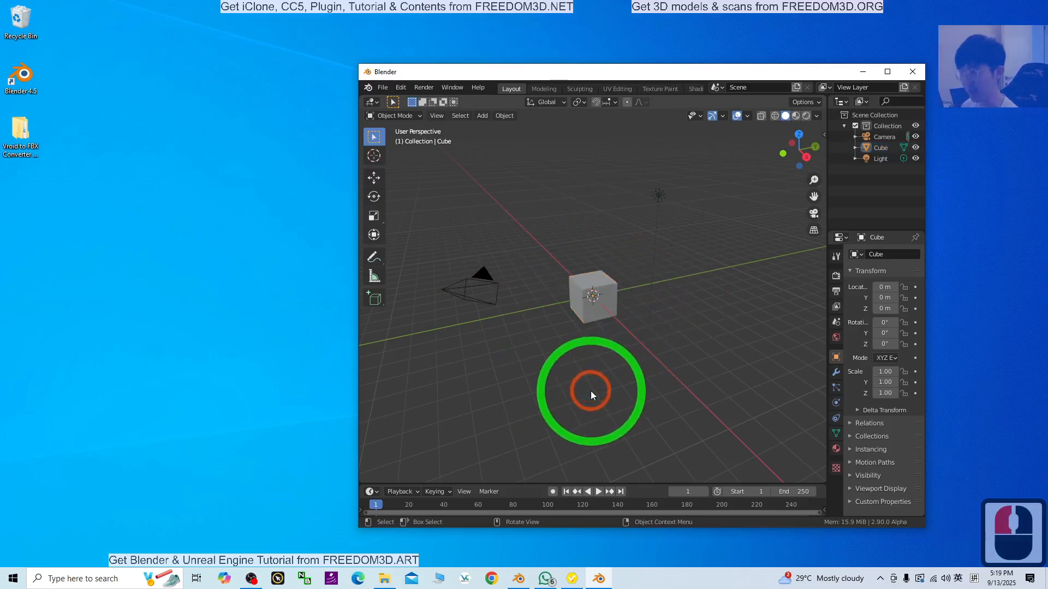
- Delete the default cube, camera and light from the scene
key(Delete)
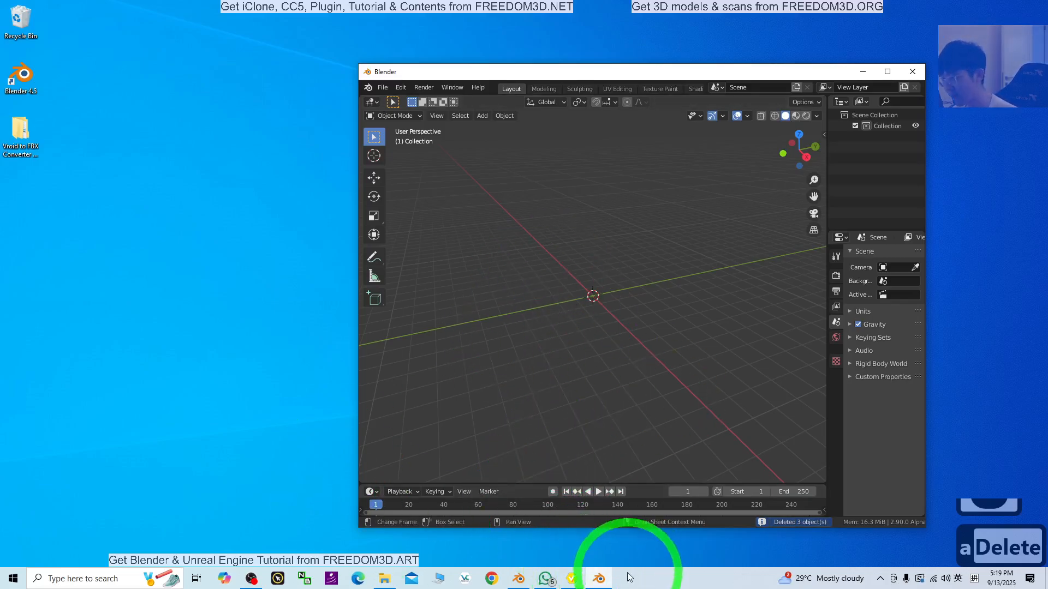
click(572, 578)
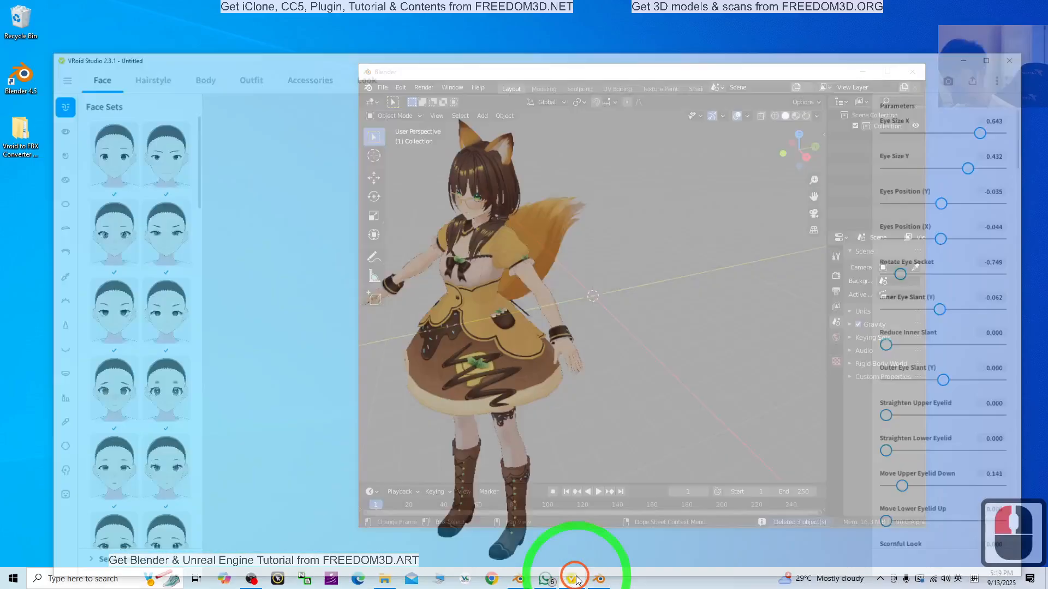
- Choose VRM export for the character and confirm the VRM export settings
click(576, 578)
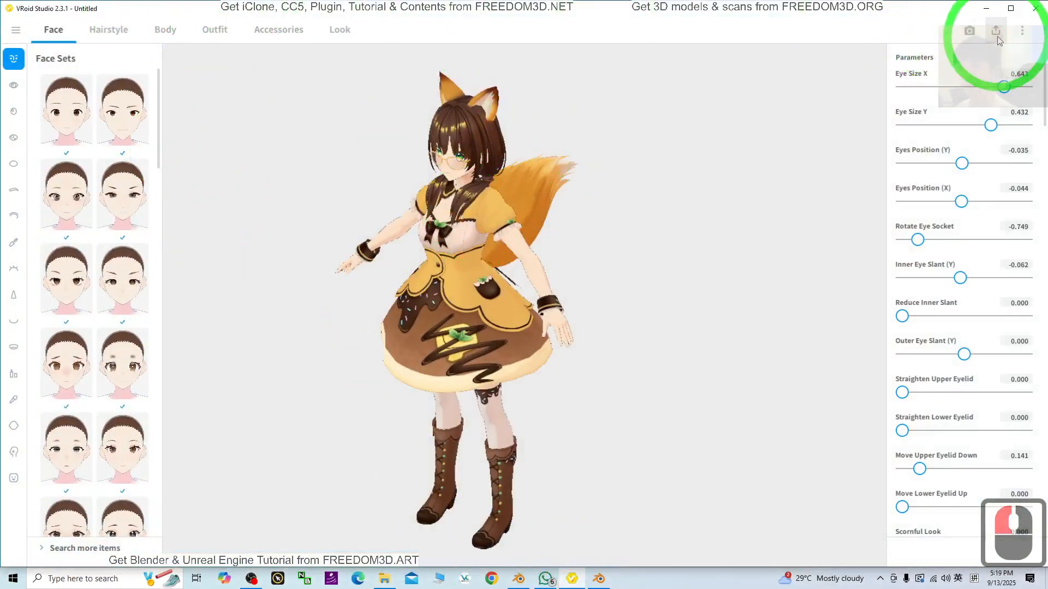
click(995, 30)
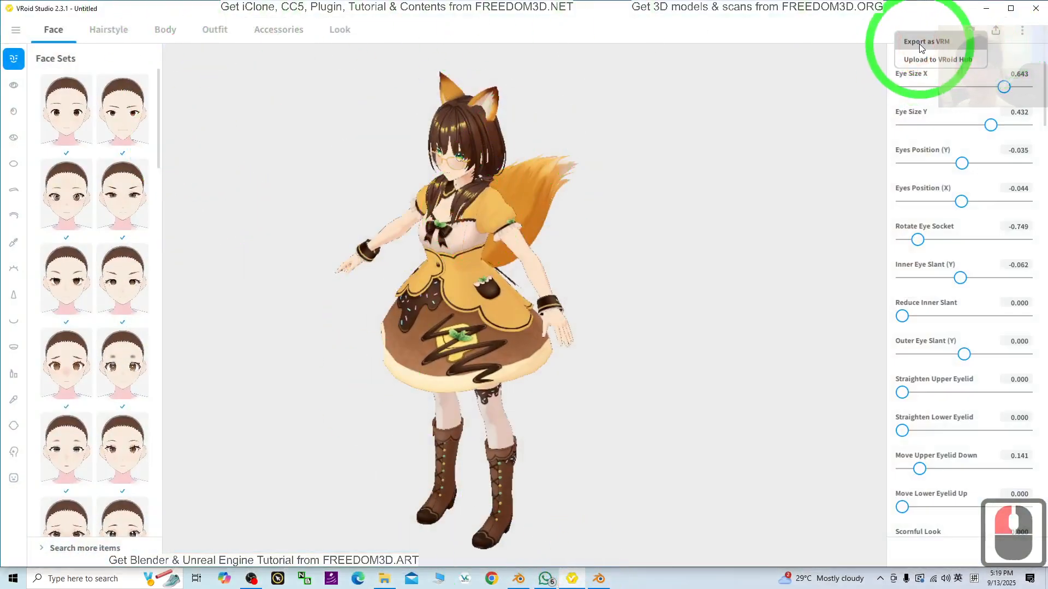
click(410, 249)
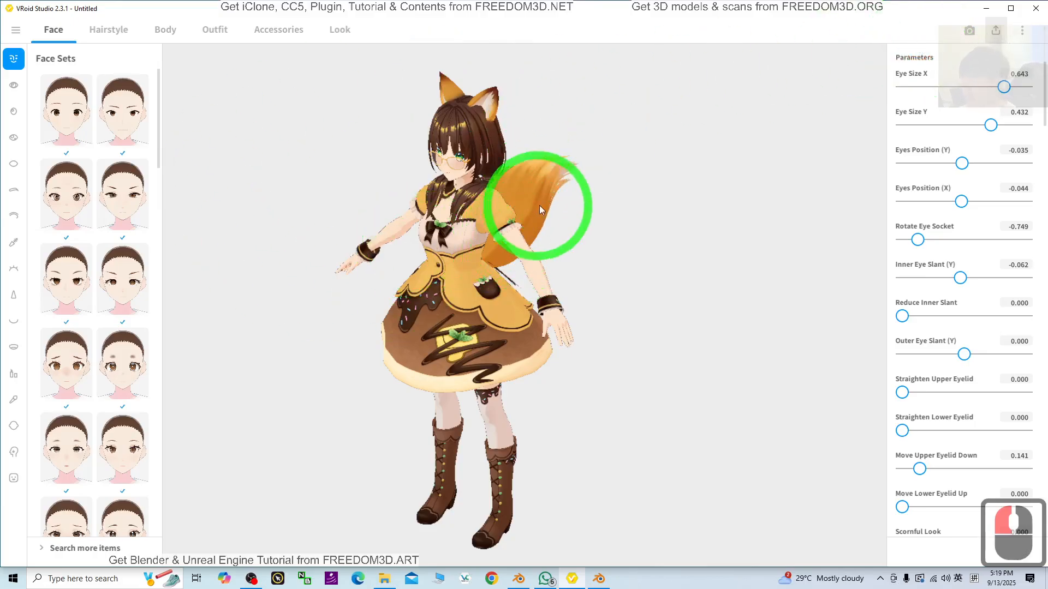
click(995, 30)
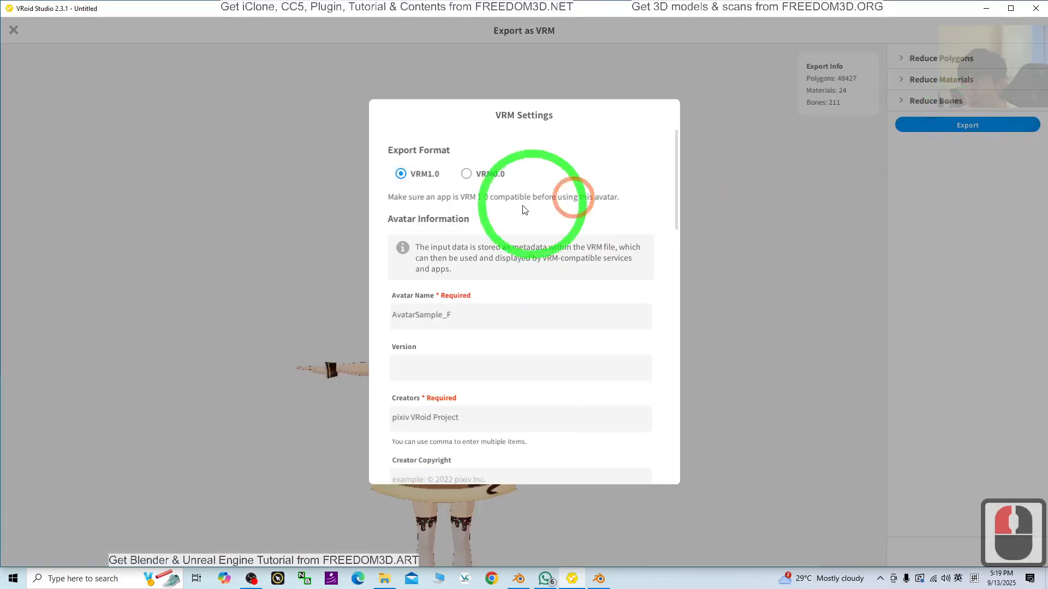
scroll(down, 3)
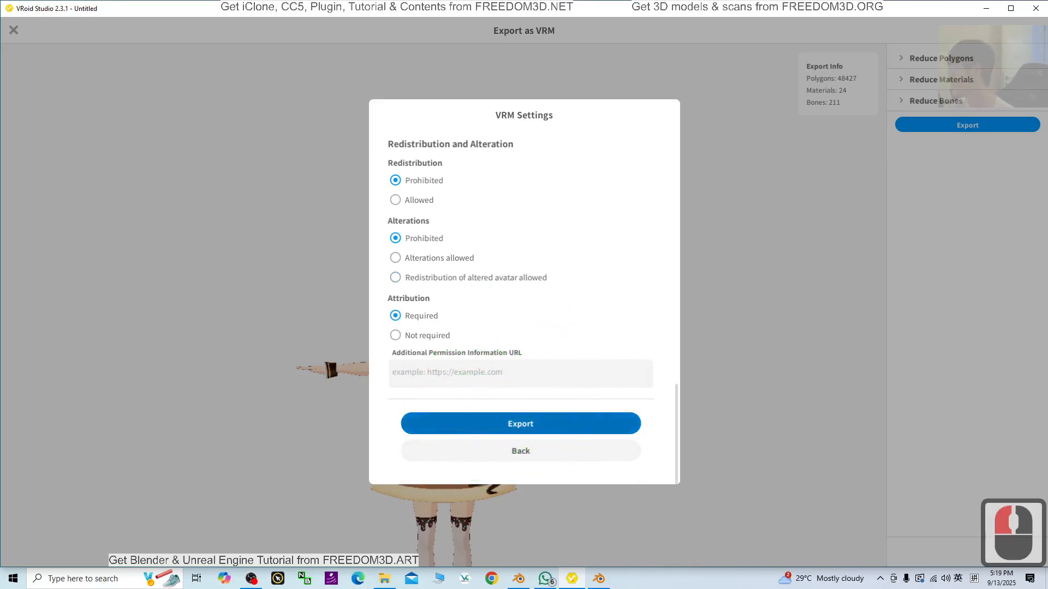
click(520, 423)
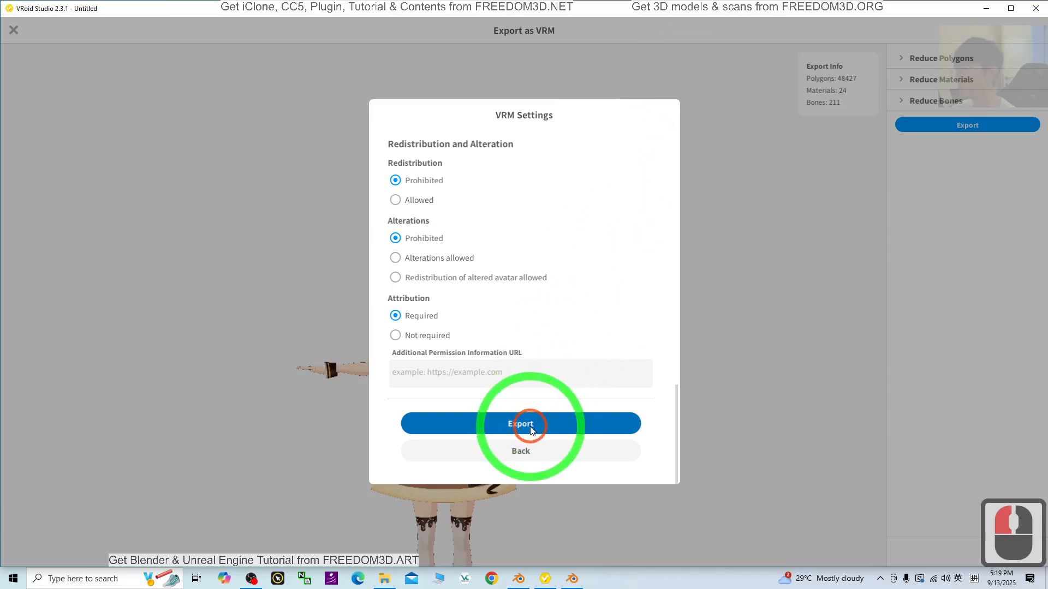
click(520, 423)
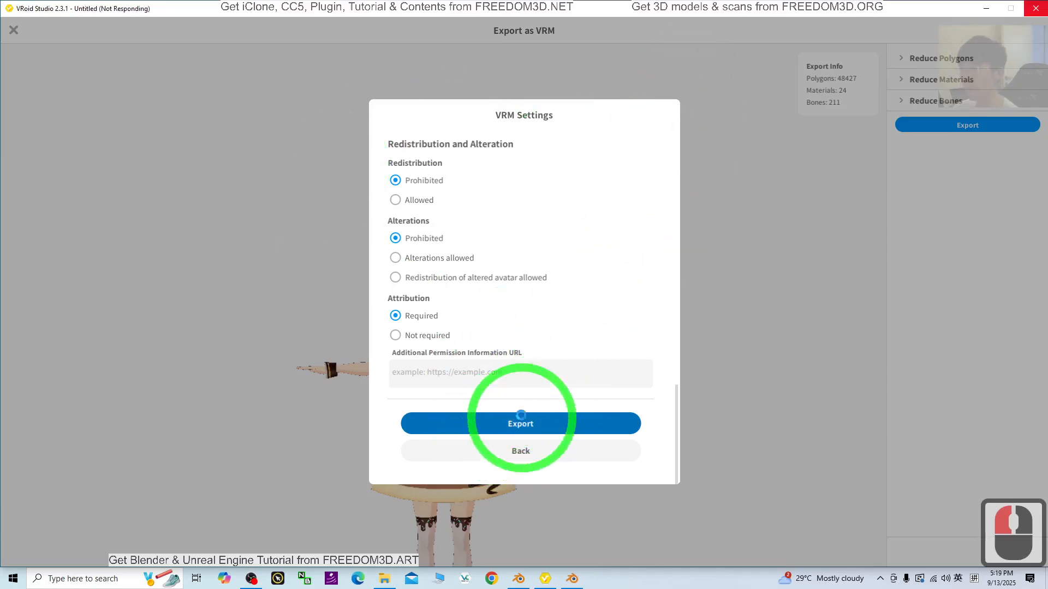
click(520, 422)
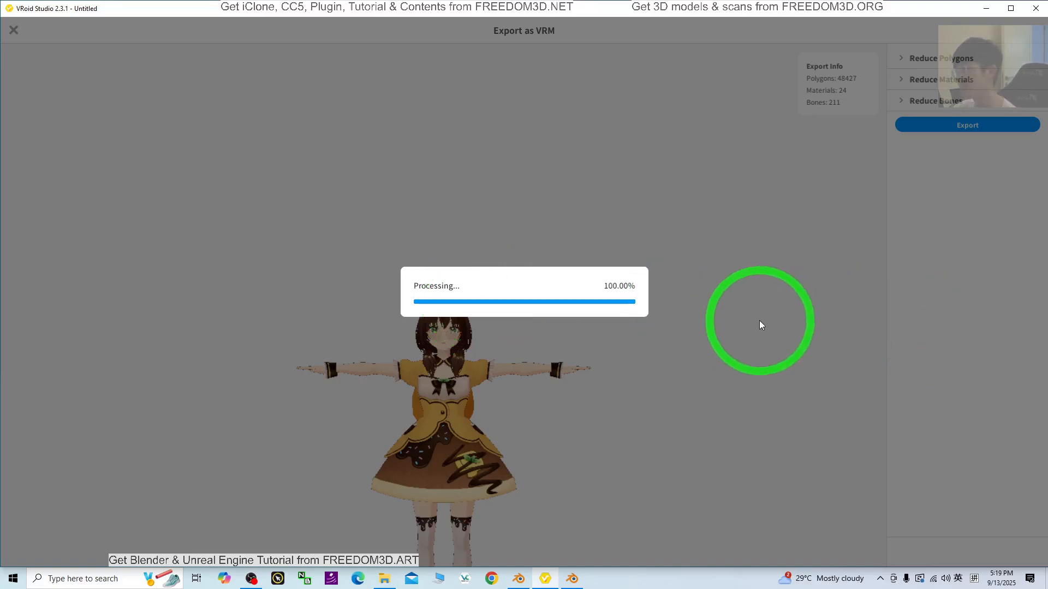
- Save the export as AvatarSample_F.vrm on the Desktop
click(966, 124)
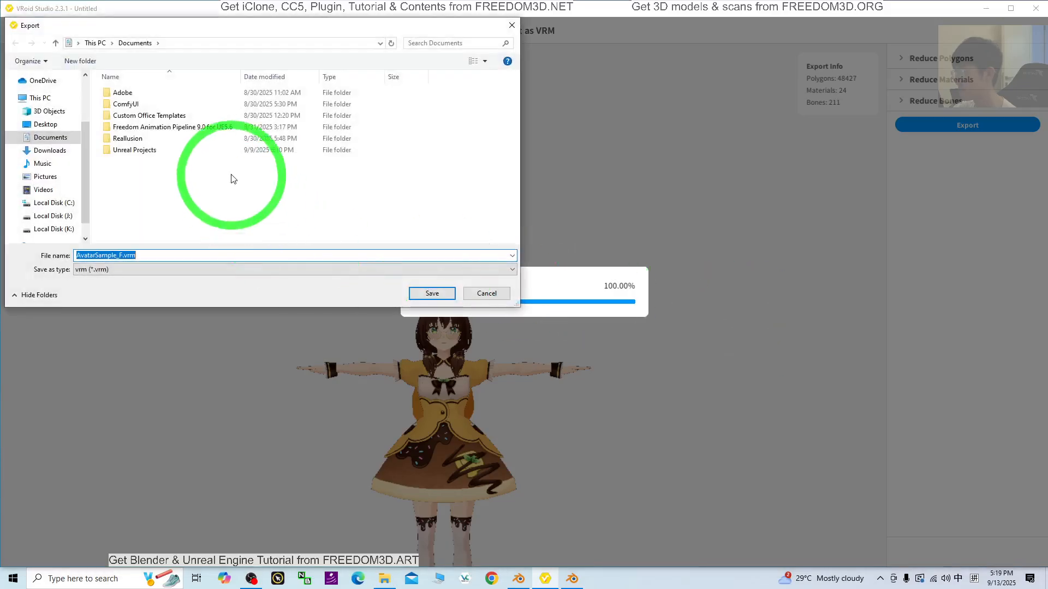
click(45, 124)
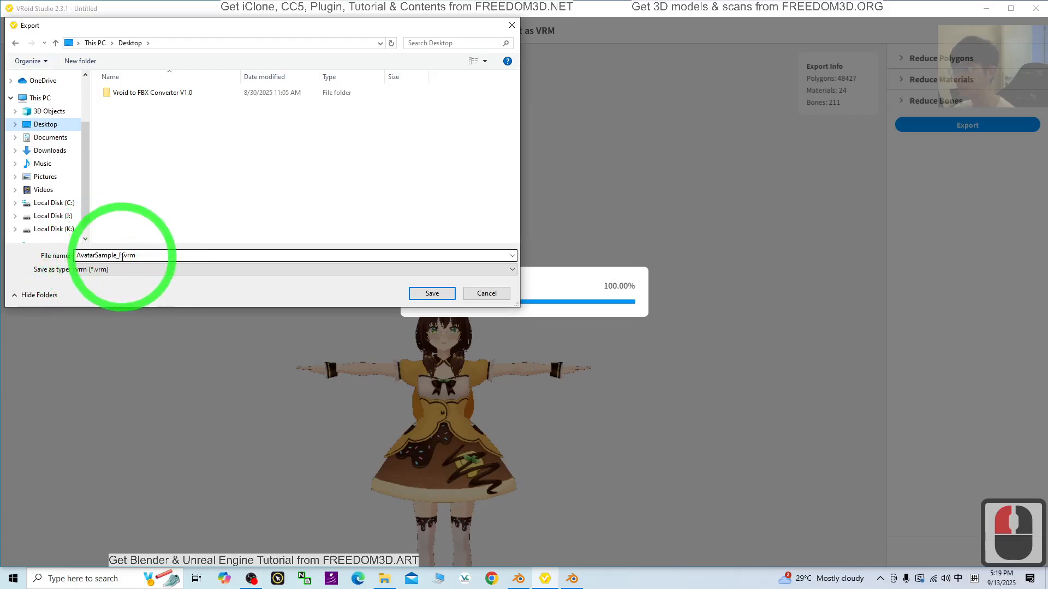
click(431, 294)
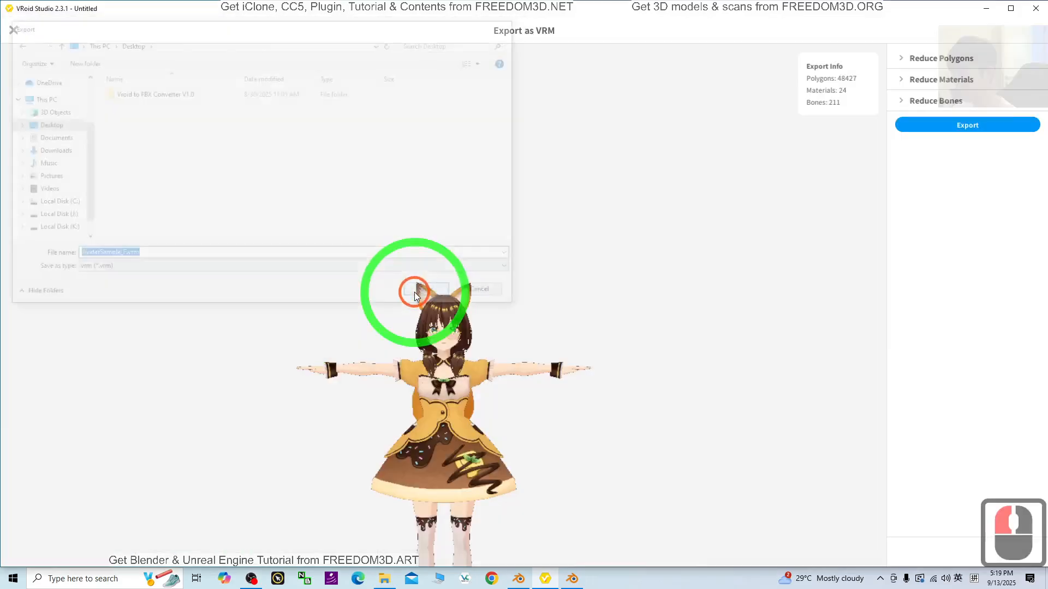
click(423, 289)
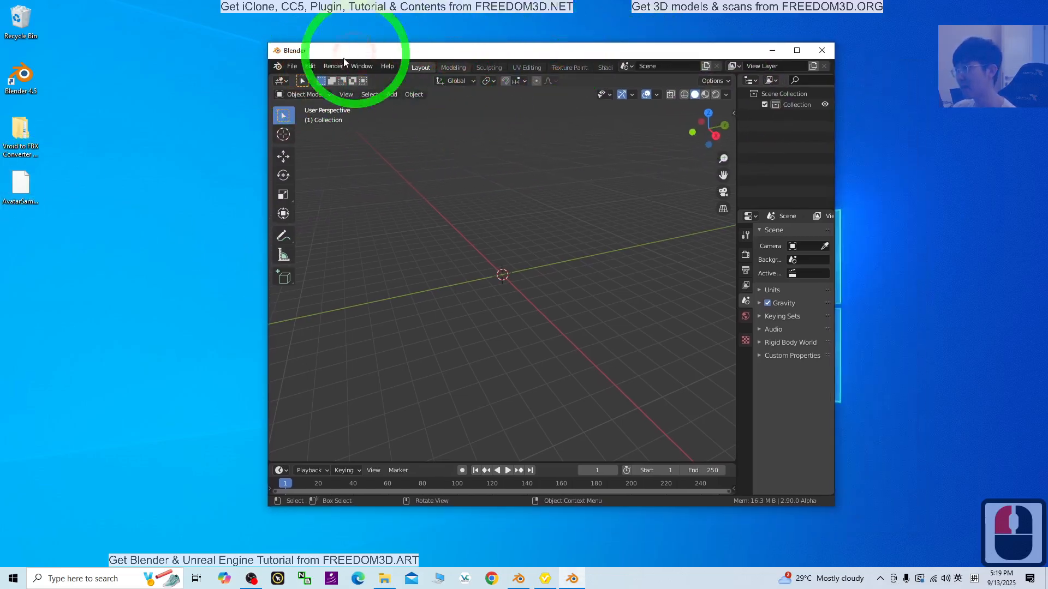
mouse_move(701, 455)
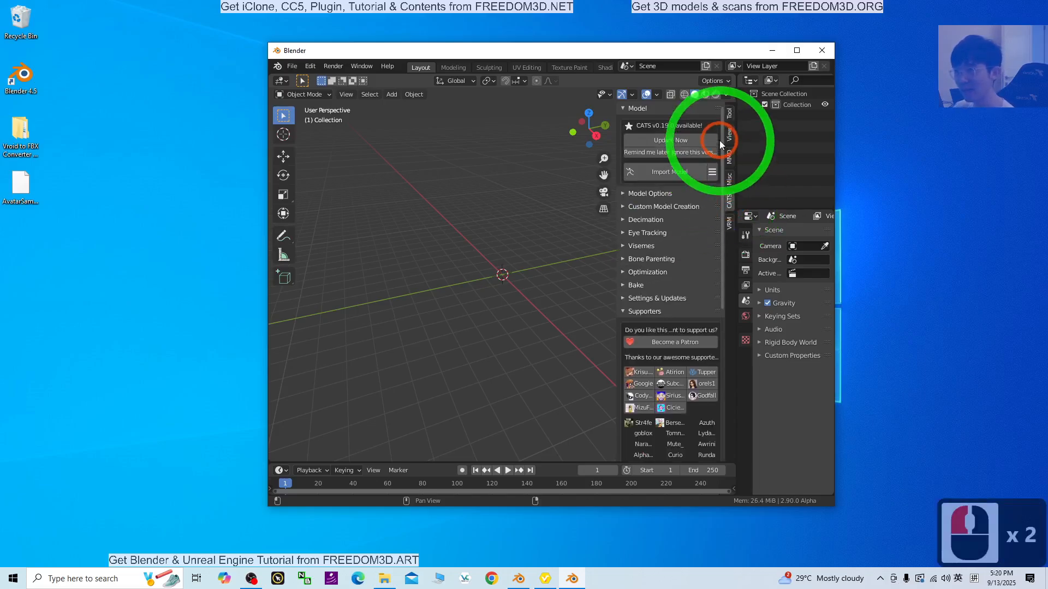
- Import the VRoid character through CATS Import Model as VRM, then run Fix Model
click(657, 172)
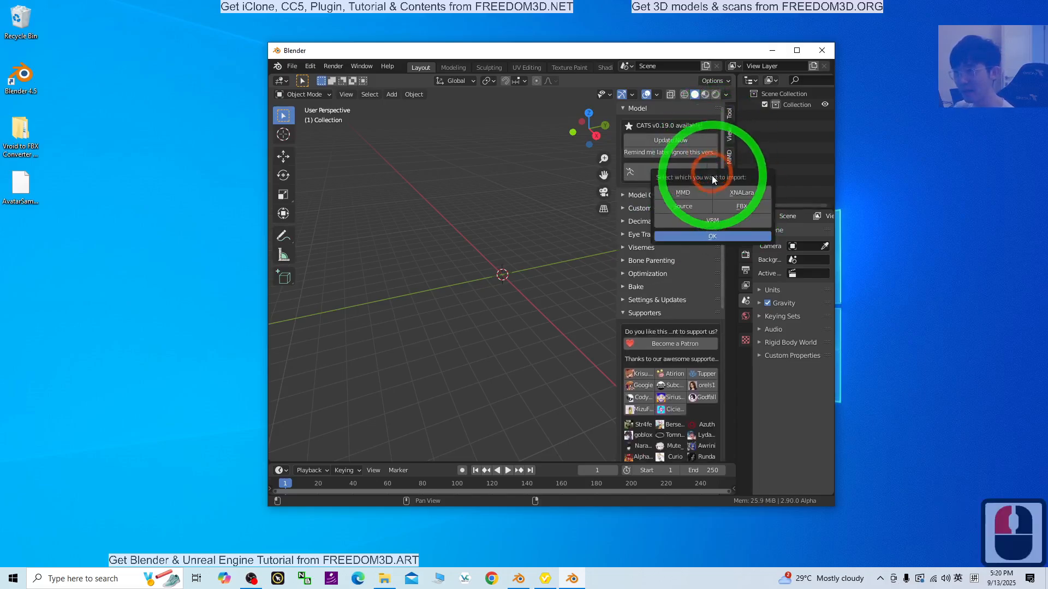
click(711, 235)
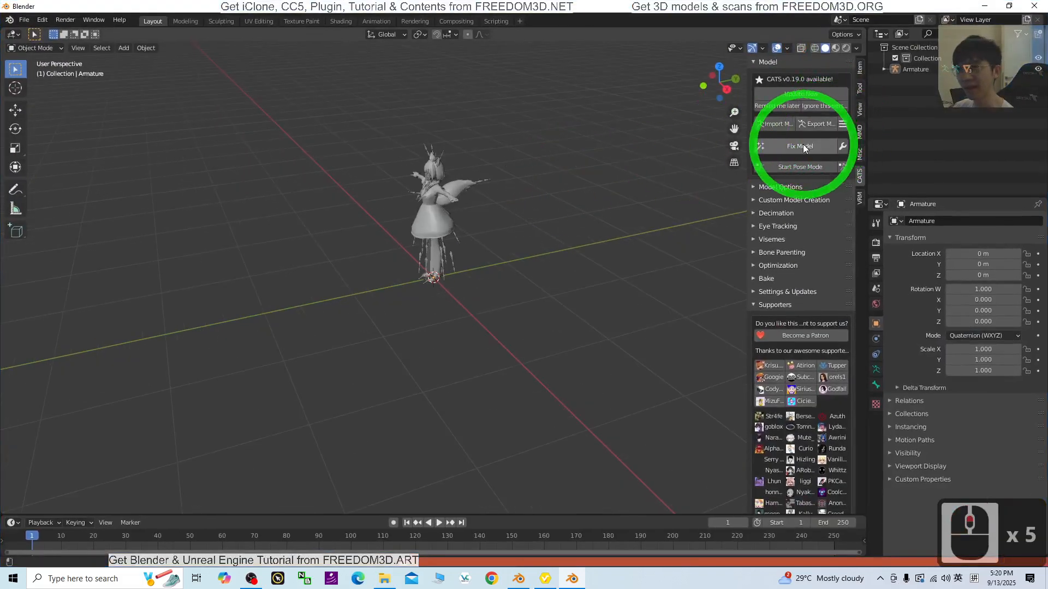
click(800, 146)
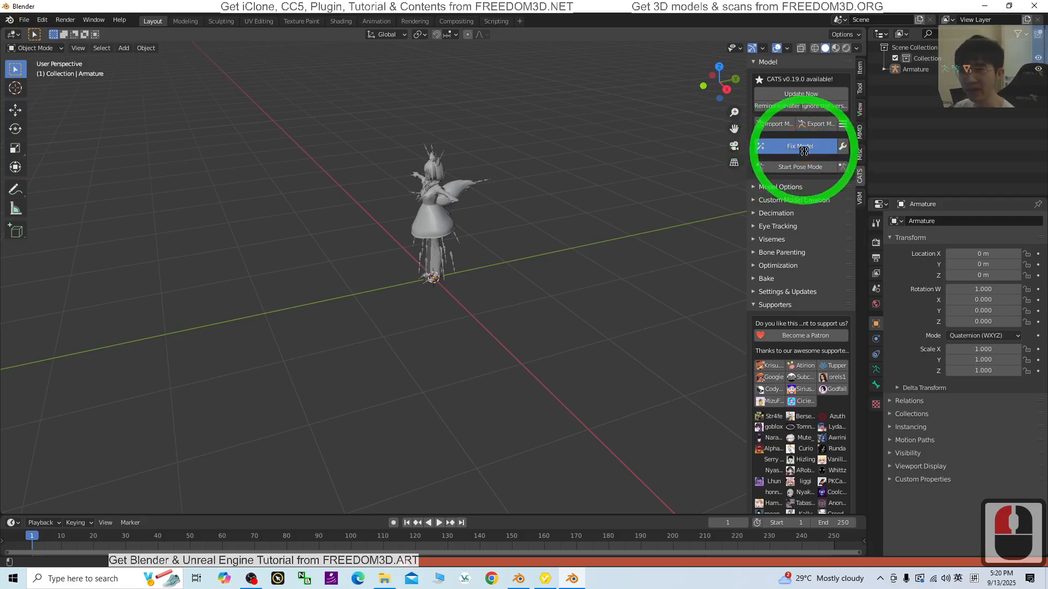
click(800, 145)
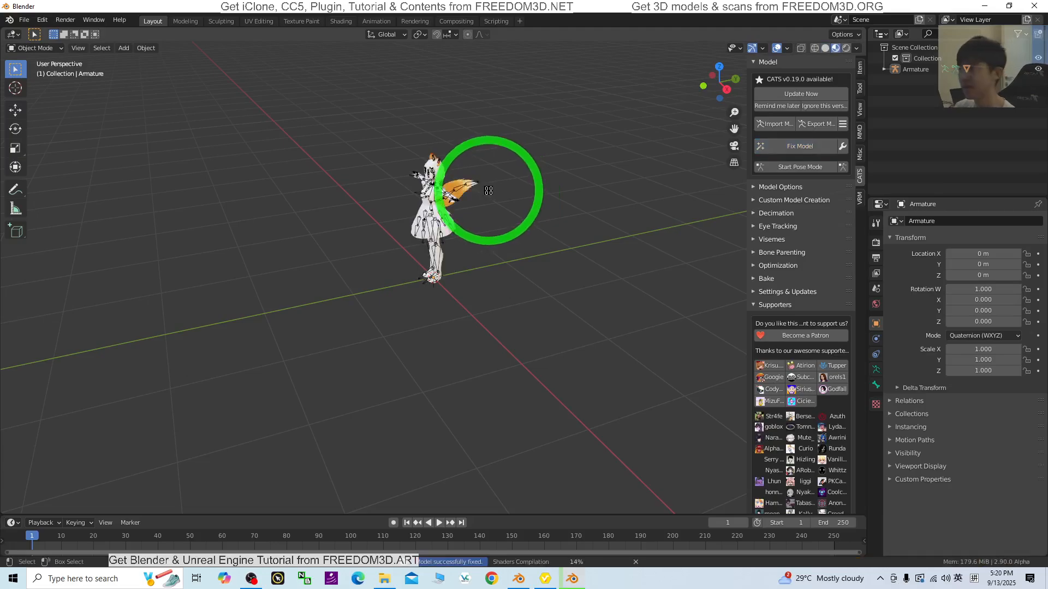
drag(487, 190, 564, 341)
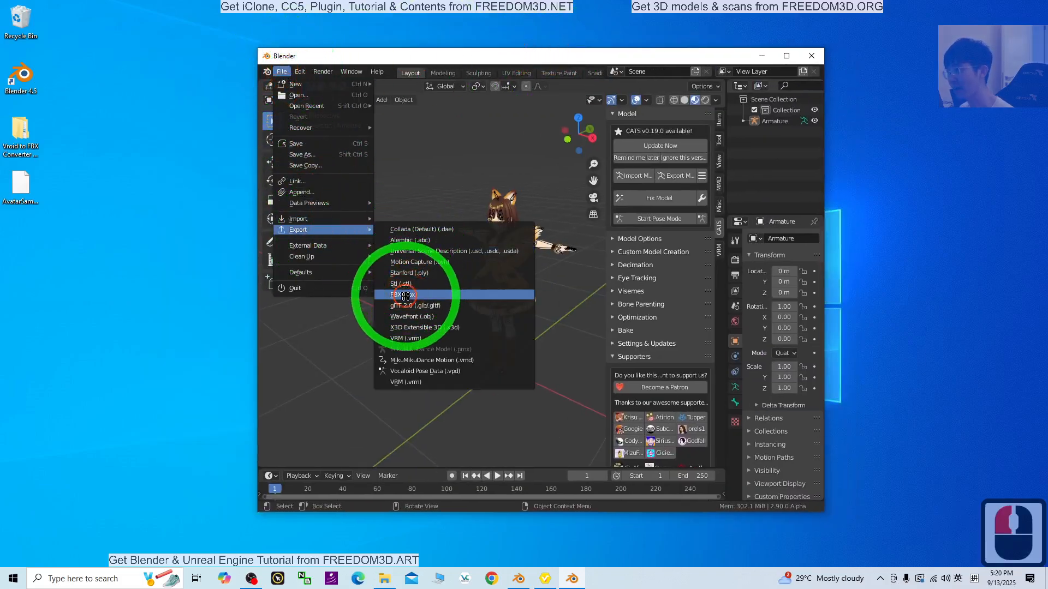
- Export the fixed character in FBX format under the name model01
click(402, 294)
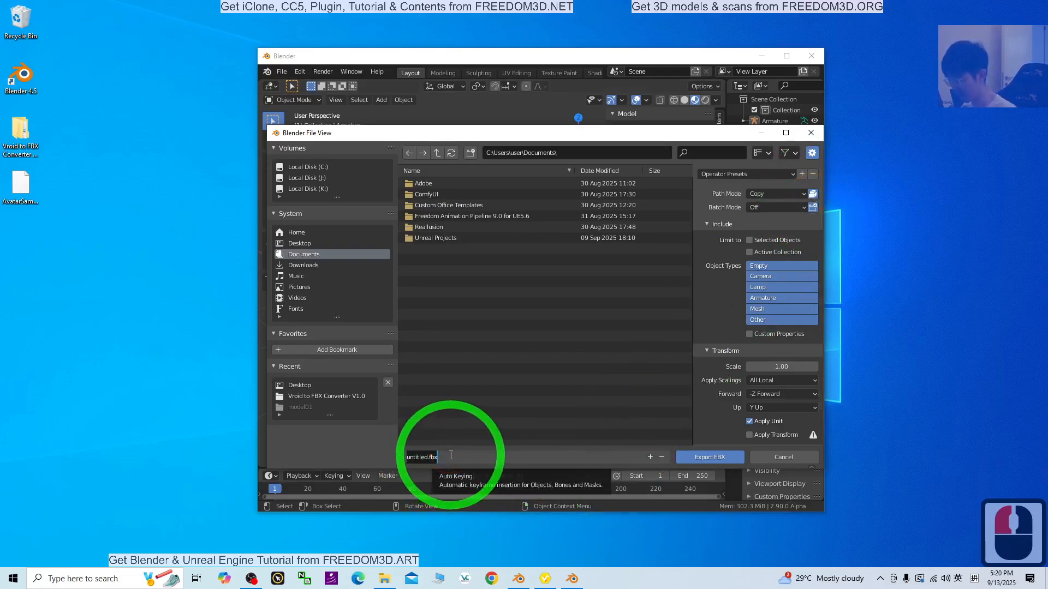
text(model01)
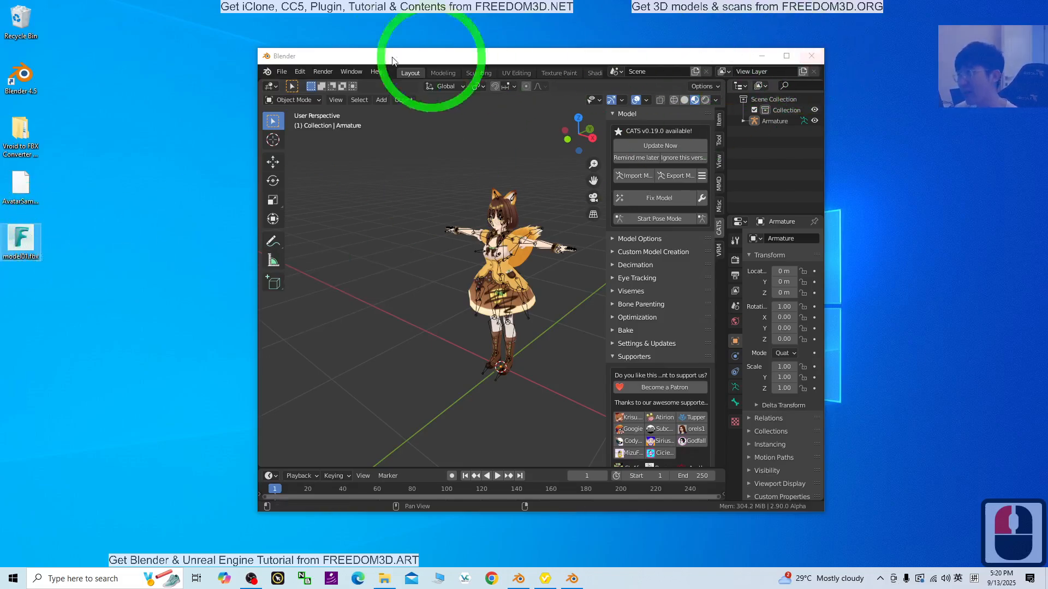
click(518, 577)
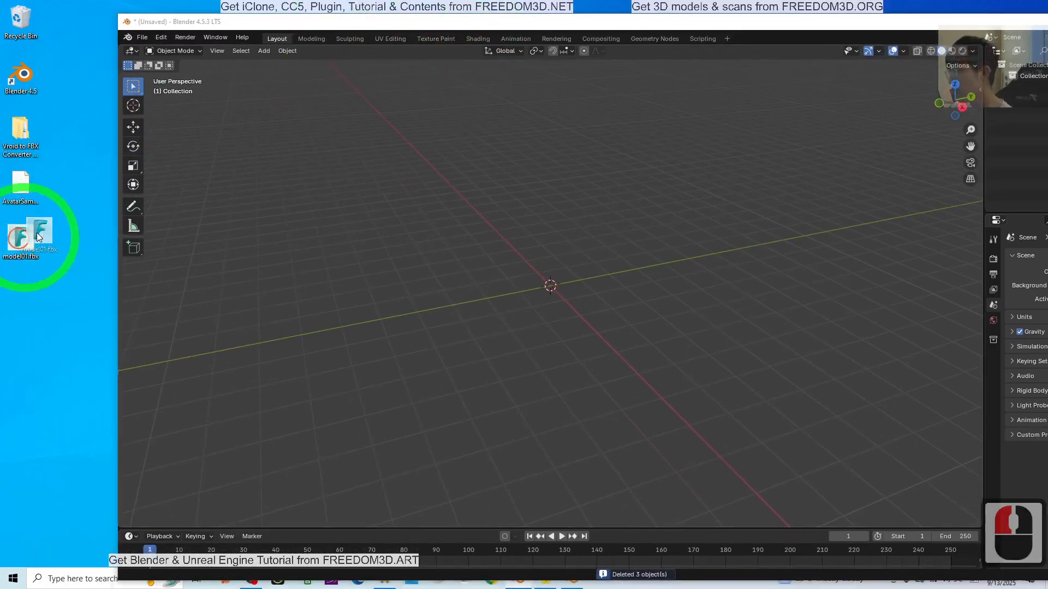
- Import model01.fbx into Blender 4.5 with the default FBX import settings
double_click(38, 234)
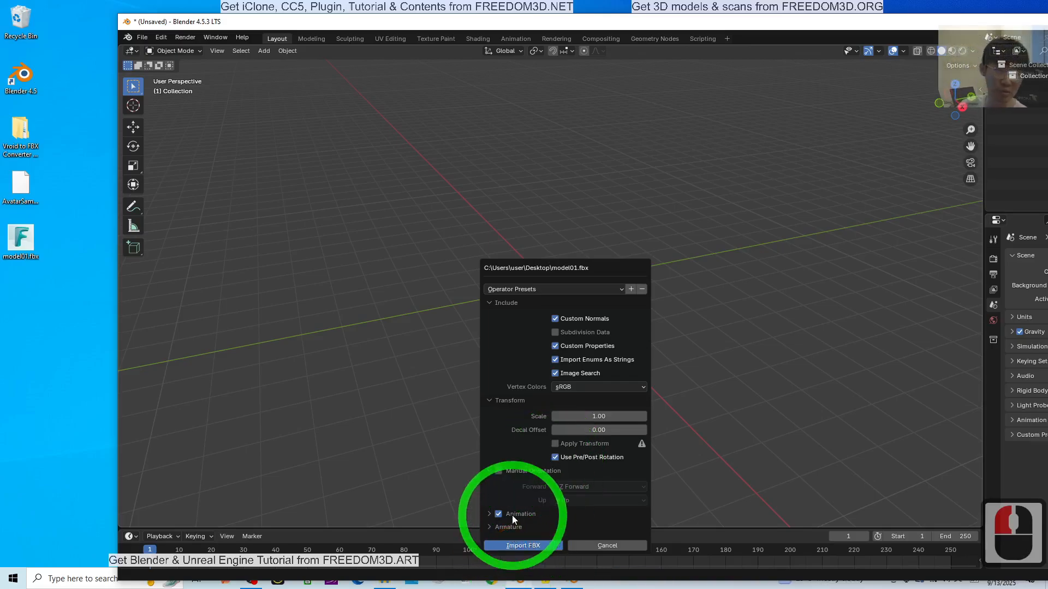
click(523, 545)
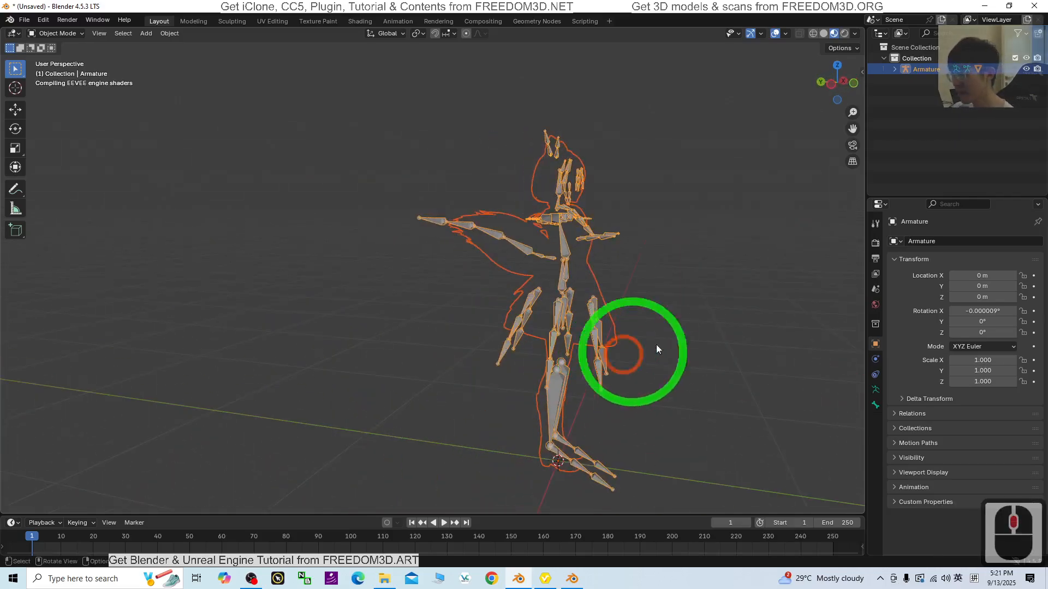
drag(658, 347, 548, 354)
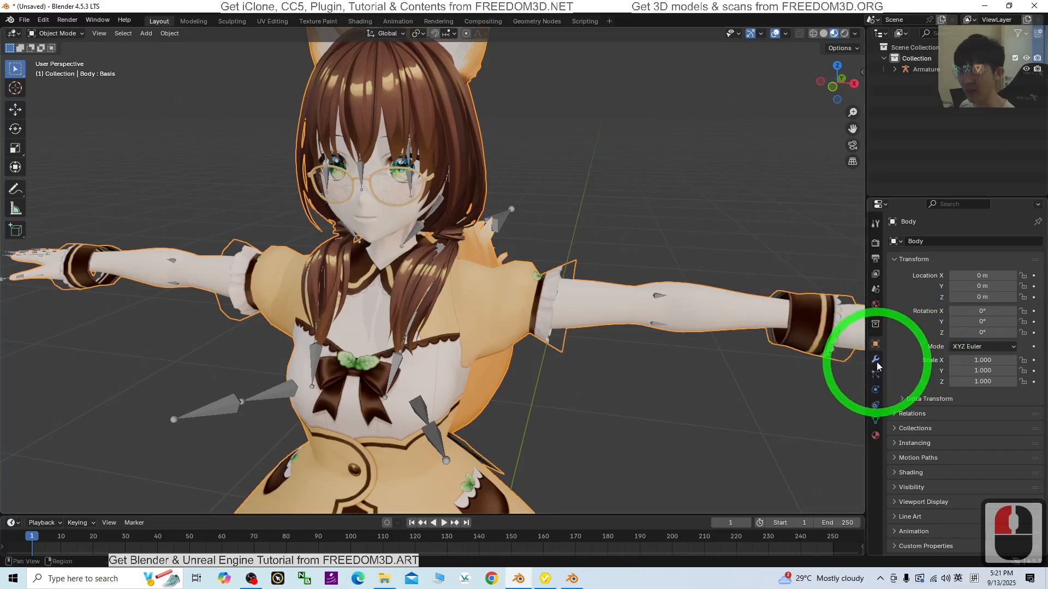
- Check the Body mesh's Armature modifier, then browse its vertex groups and facial expression shape keys
click(874, 358)
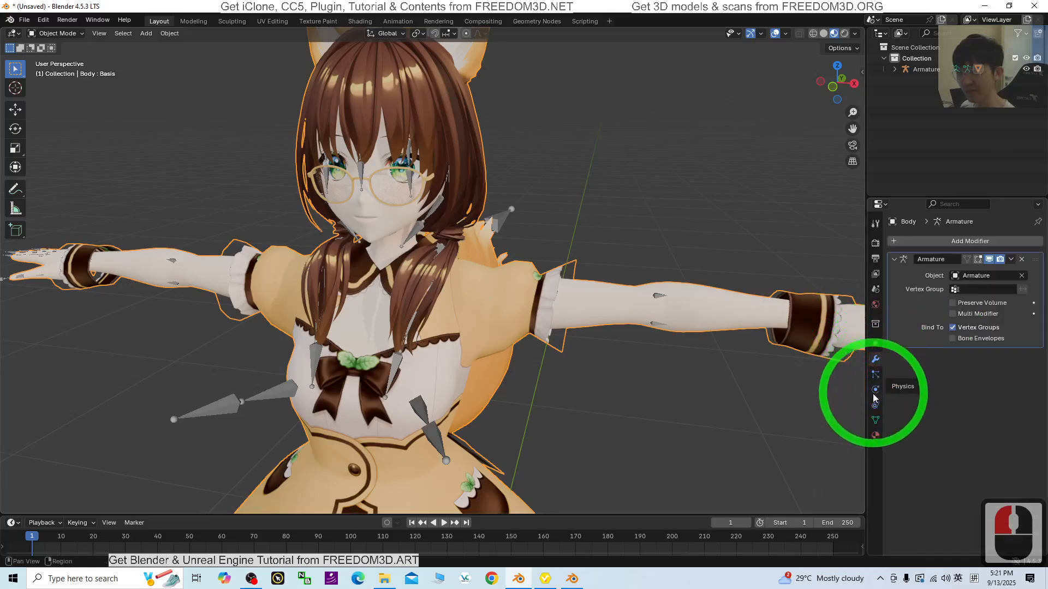
click(875, 420)
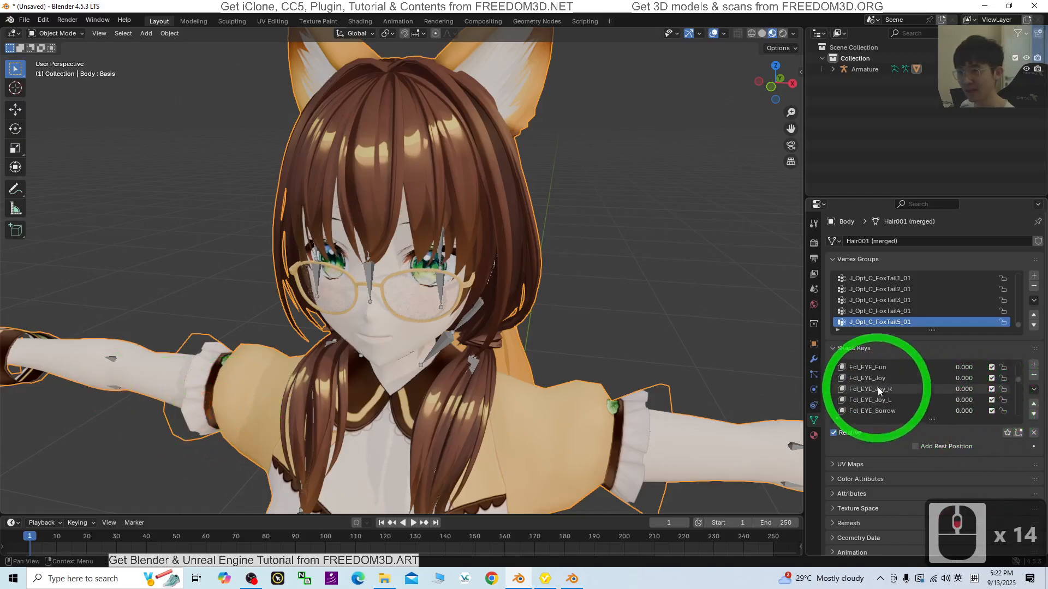
scroll(down, 3)
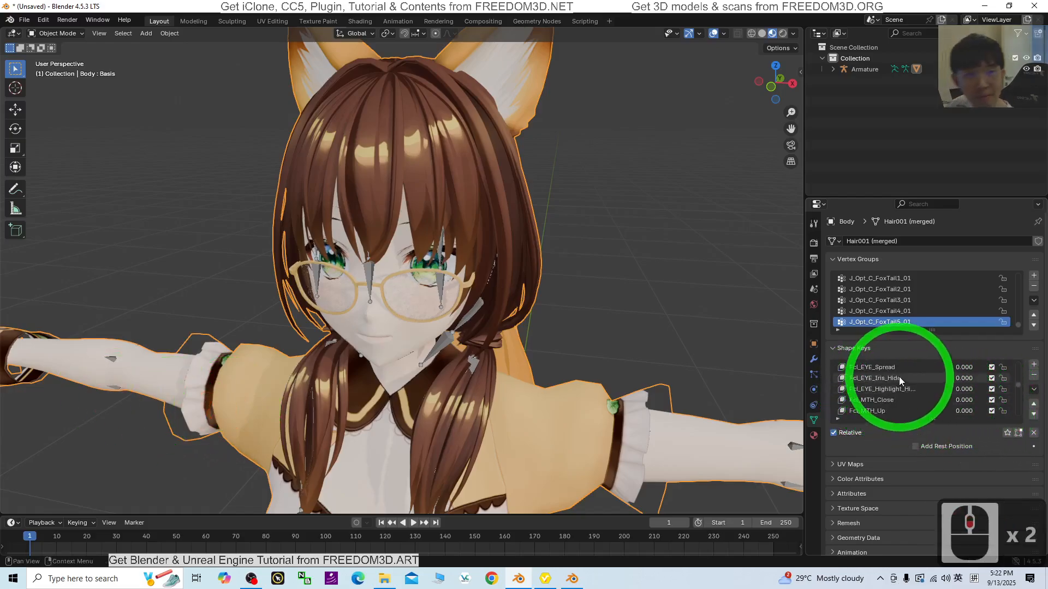
scroll(down, 3)
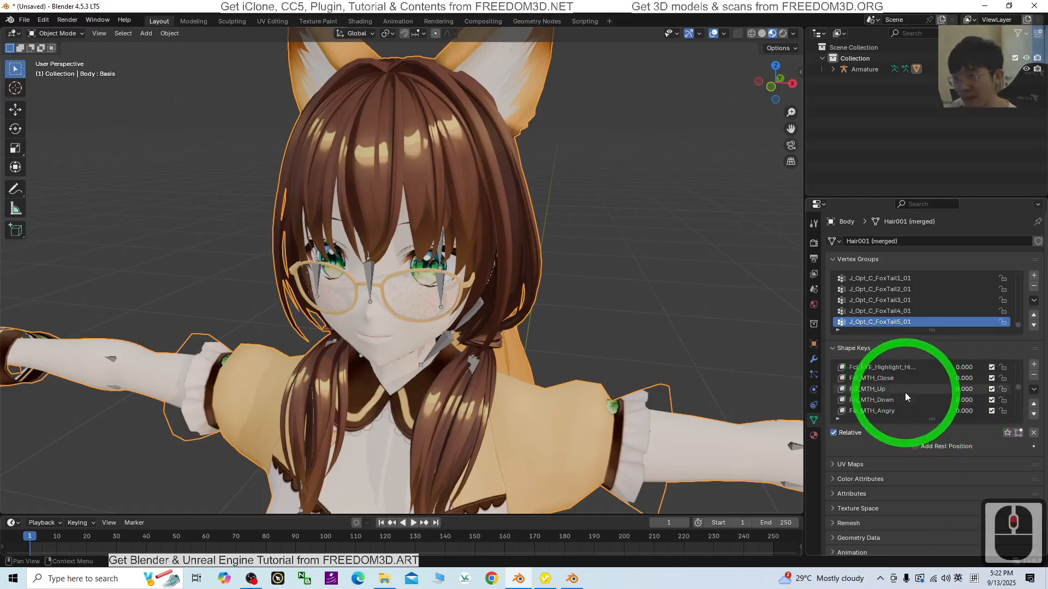
scroll(down, 3)
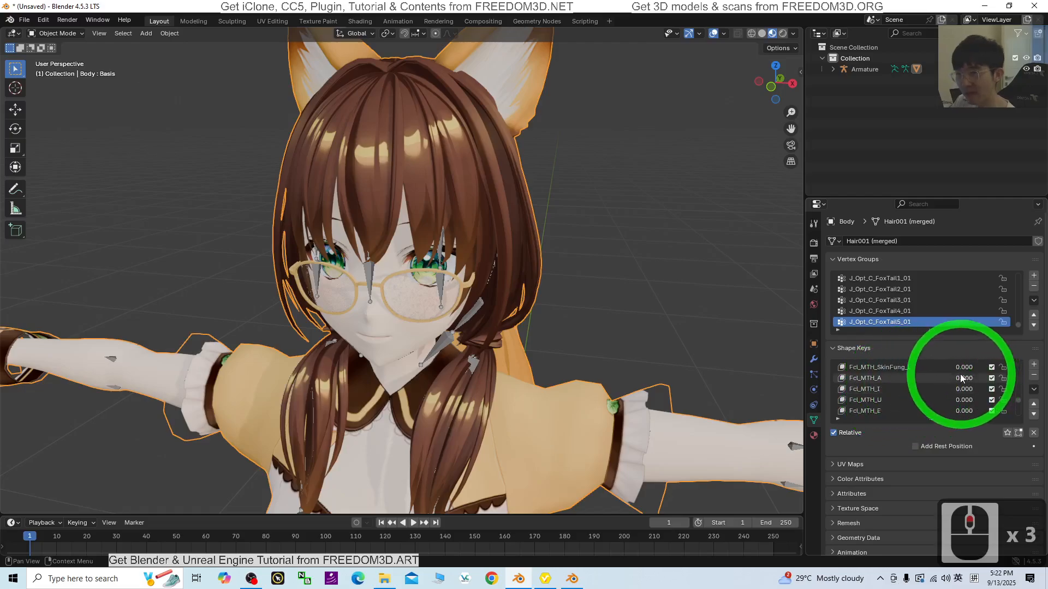
drag(962, 378, 982, 377)
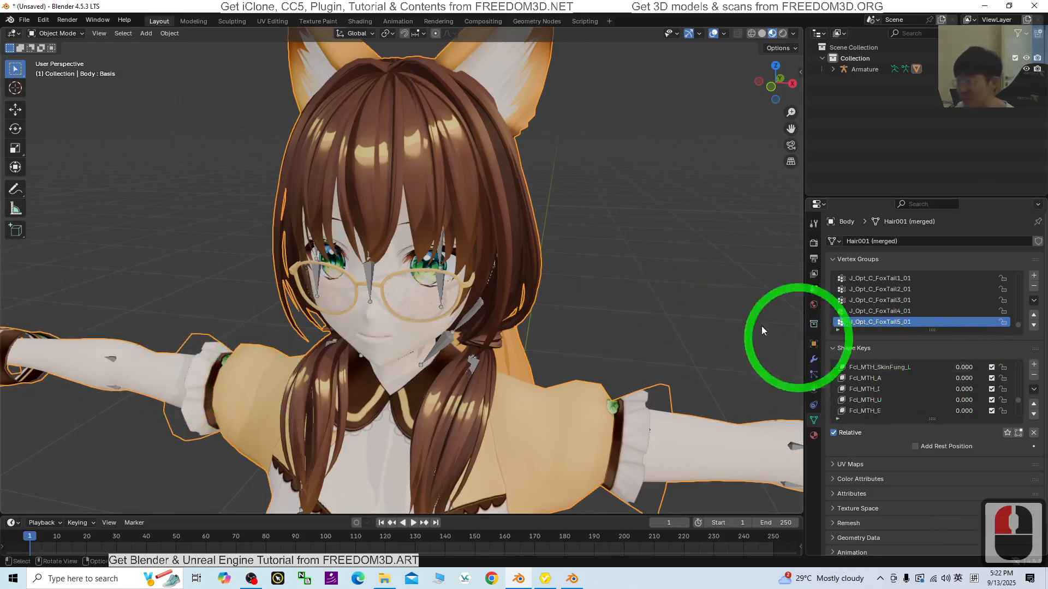
scroll(down, 3)
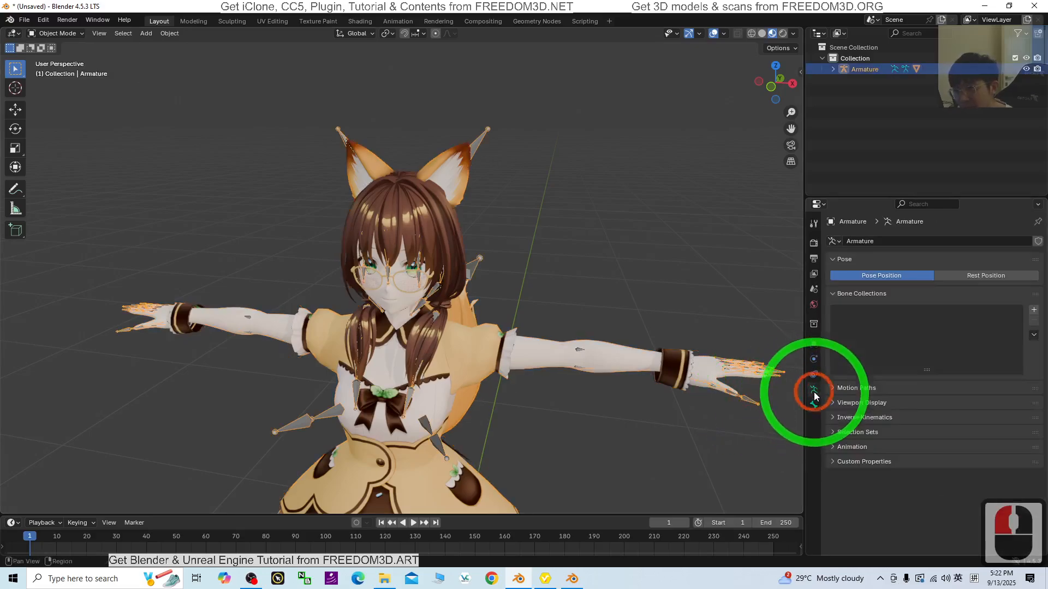
- Show the Armature's Object Data properties to inspect its bone settings
click(833, 403)
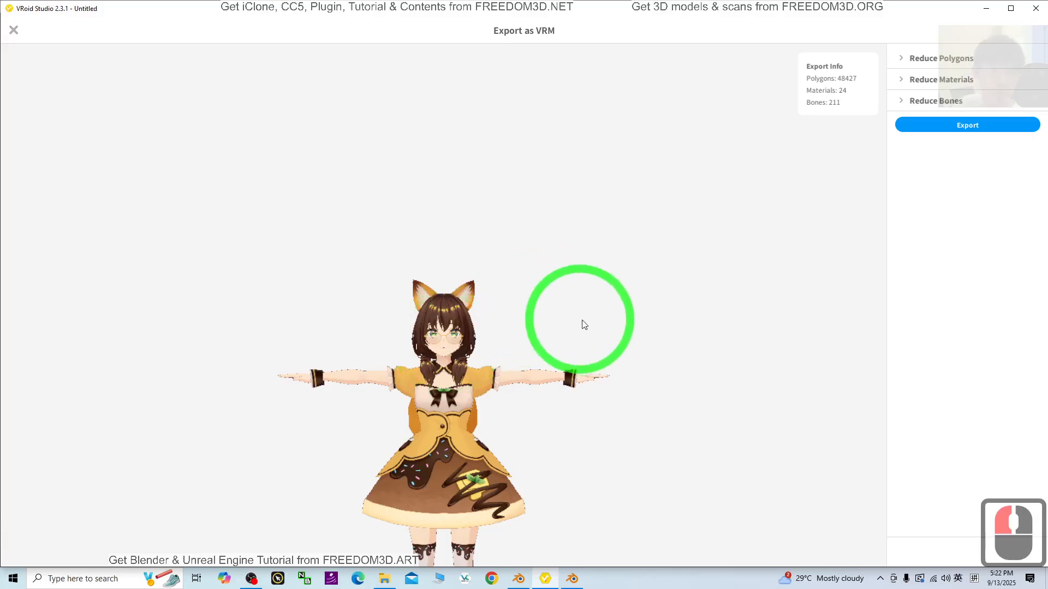
click(13, 30)
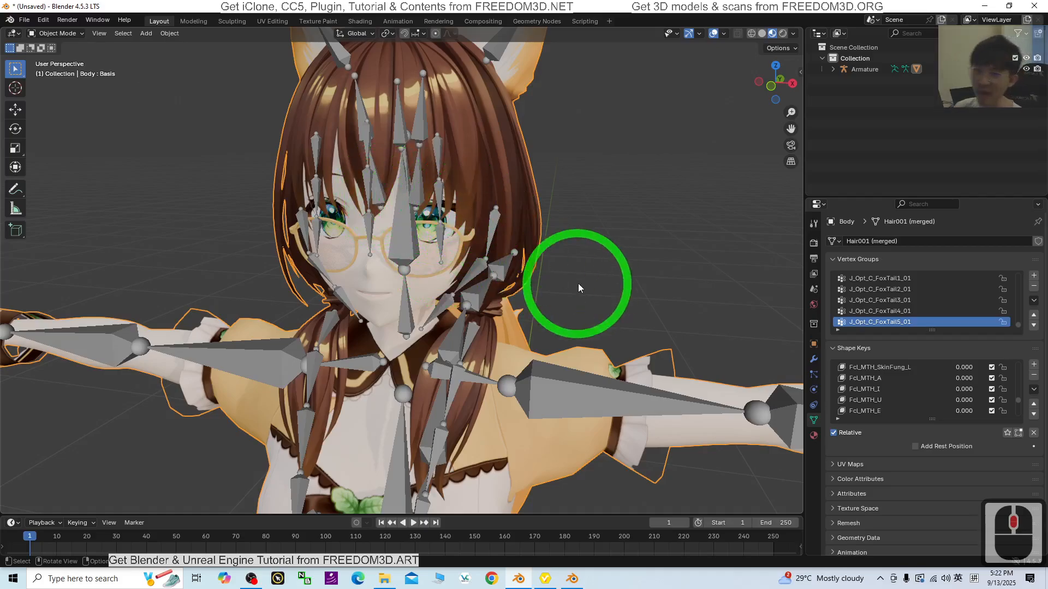
drag(580, 288, 637, 344)
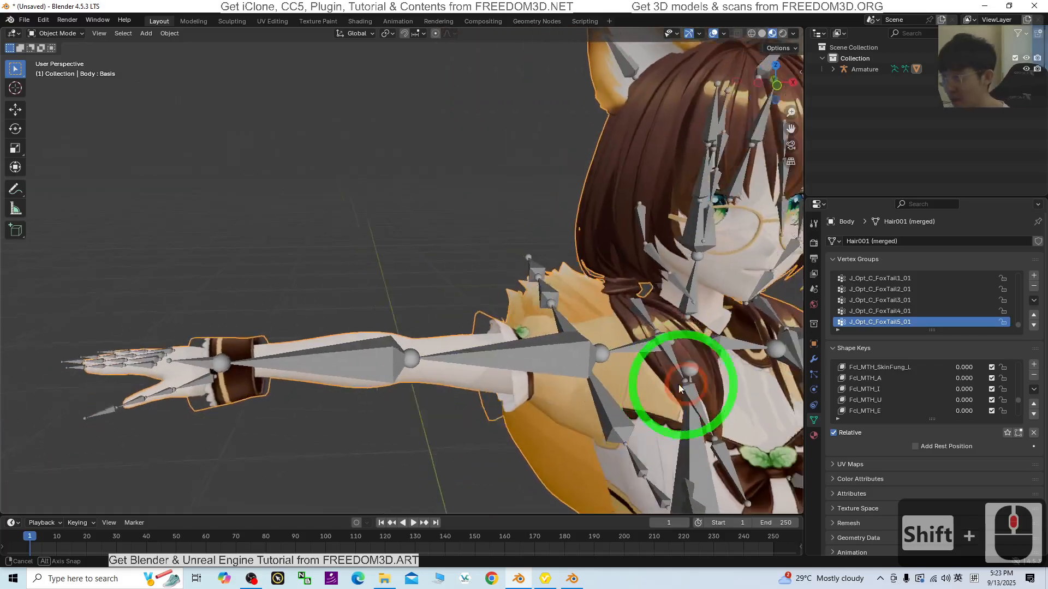
drag(681, 384, 545, 180)
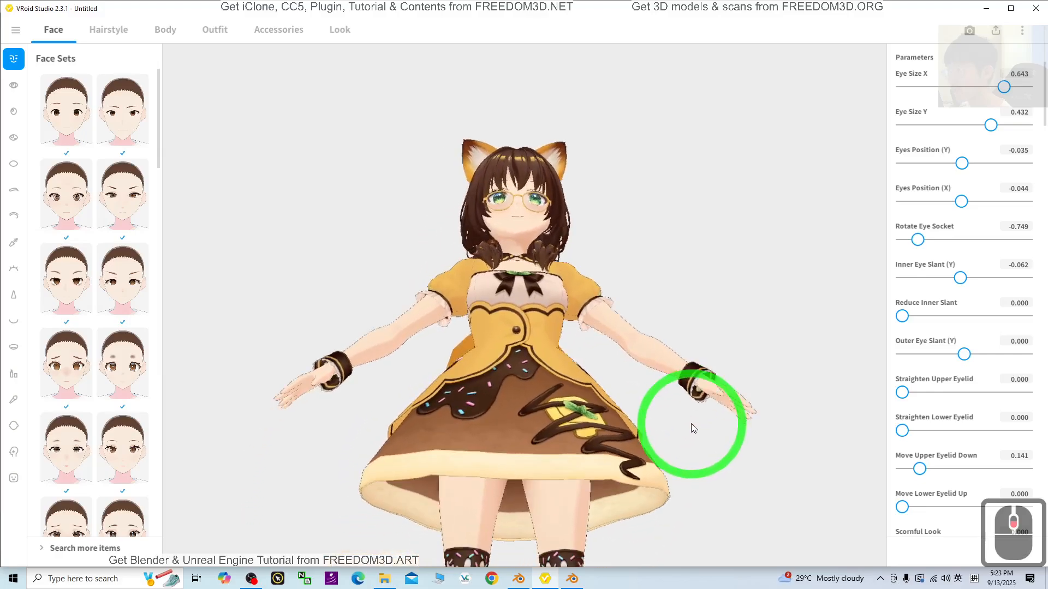
drag(693, 428, 676, 465)
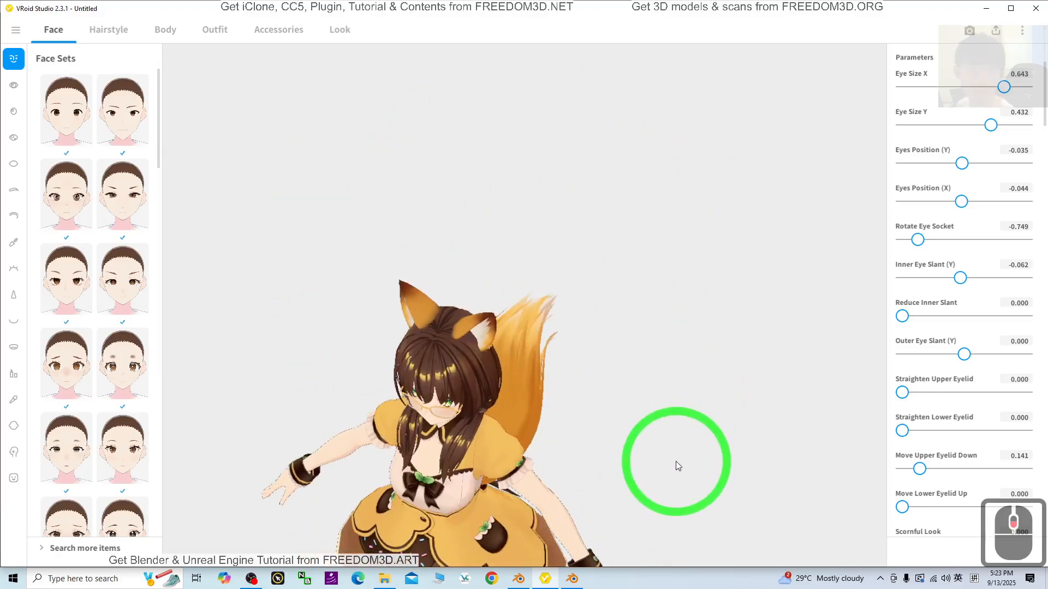
drag(678, 465, 635, 387)
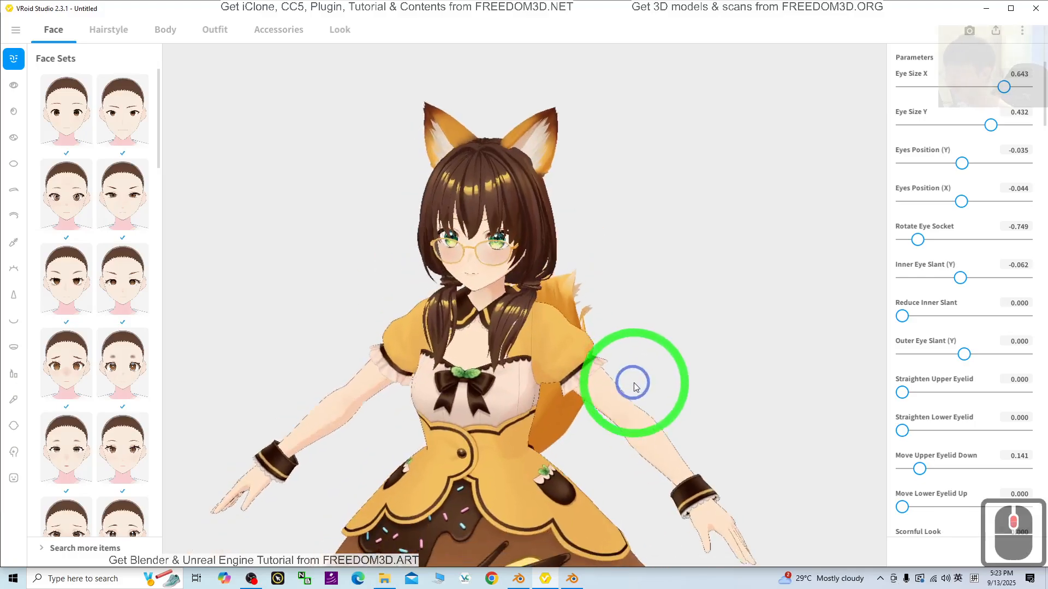